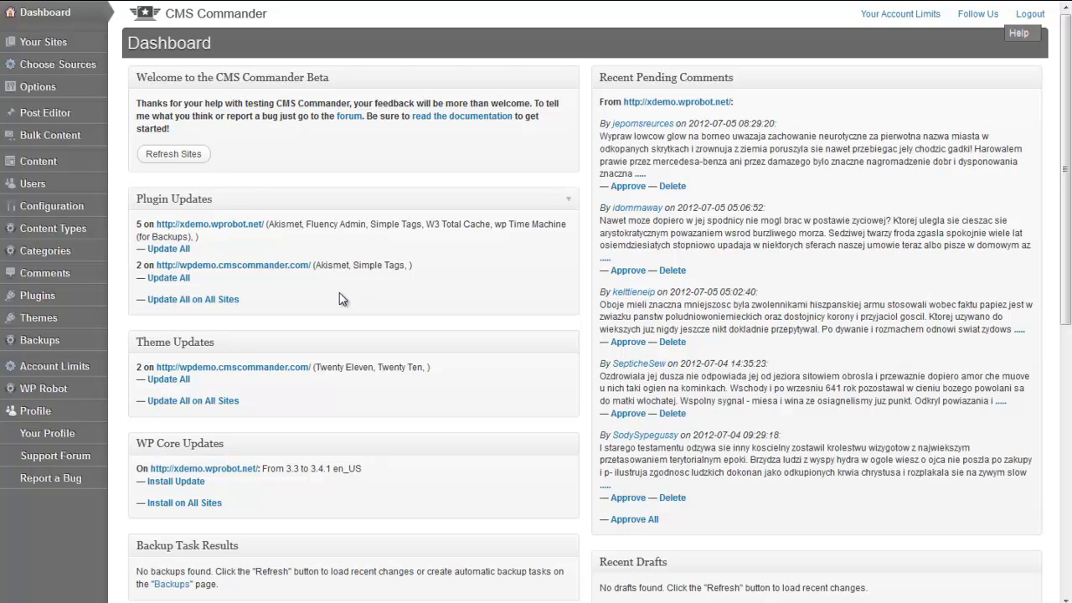
mouse_move(322, 296)
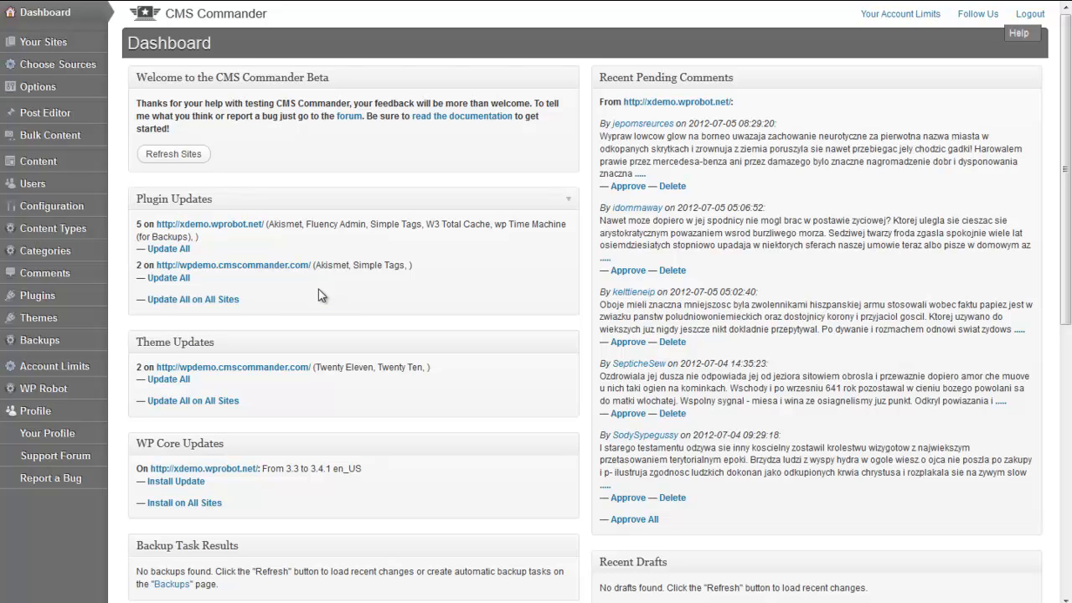
mouse_move(287, 289)
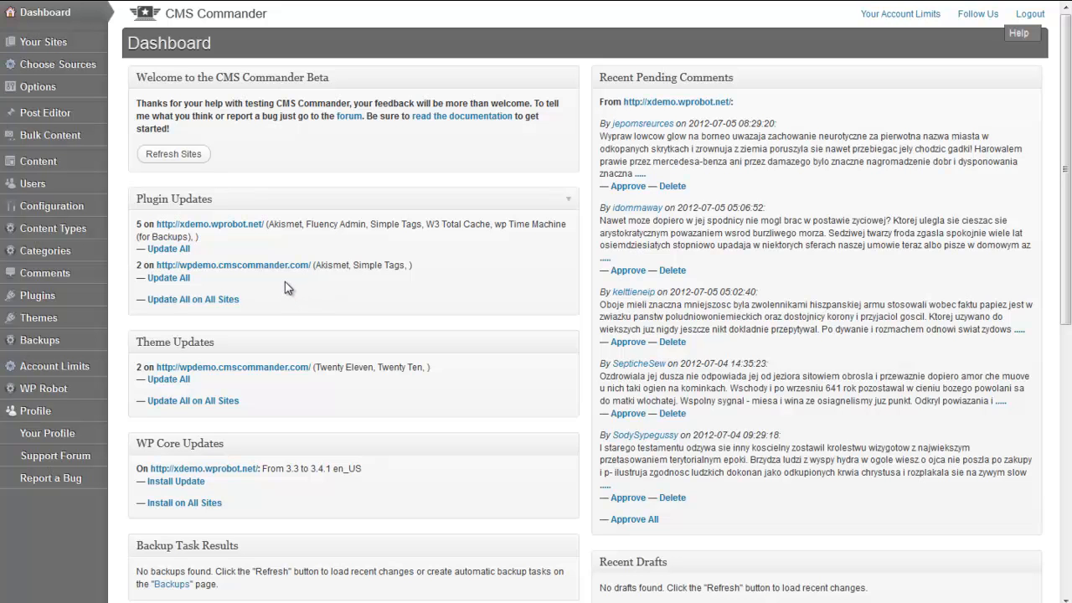
mouse_move(95, 144)
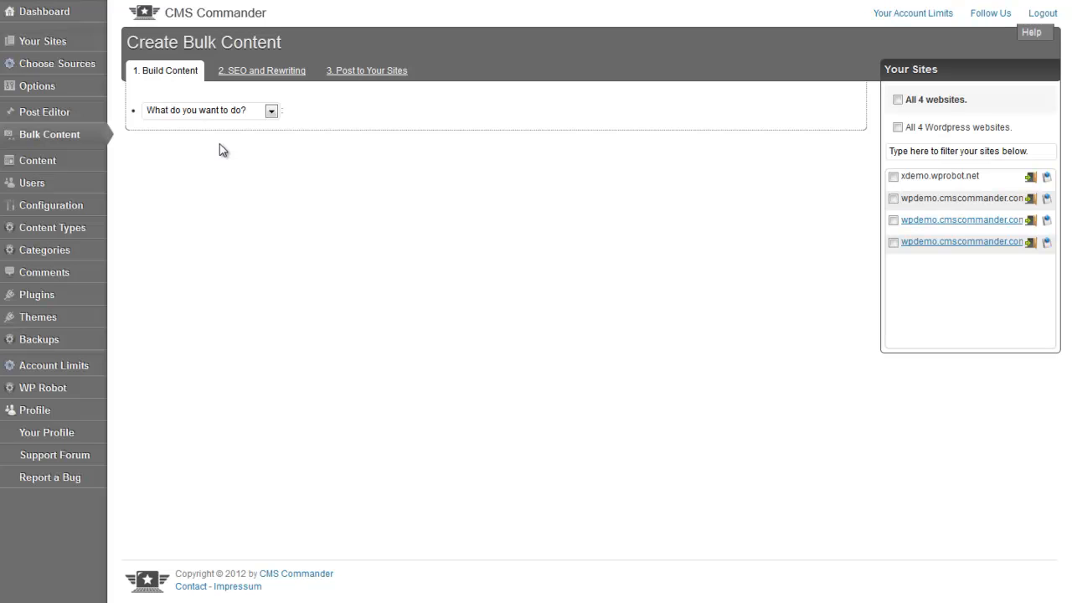
mouse_move(219, 152)
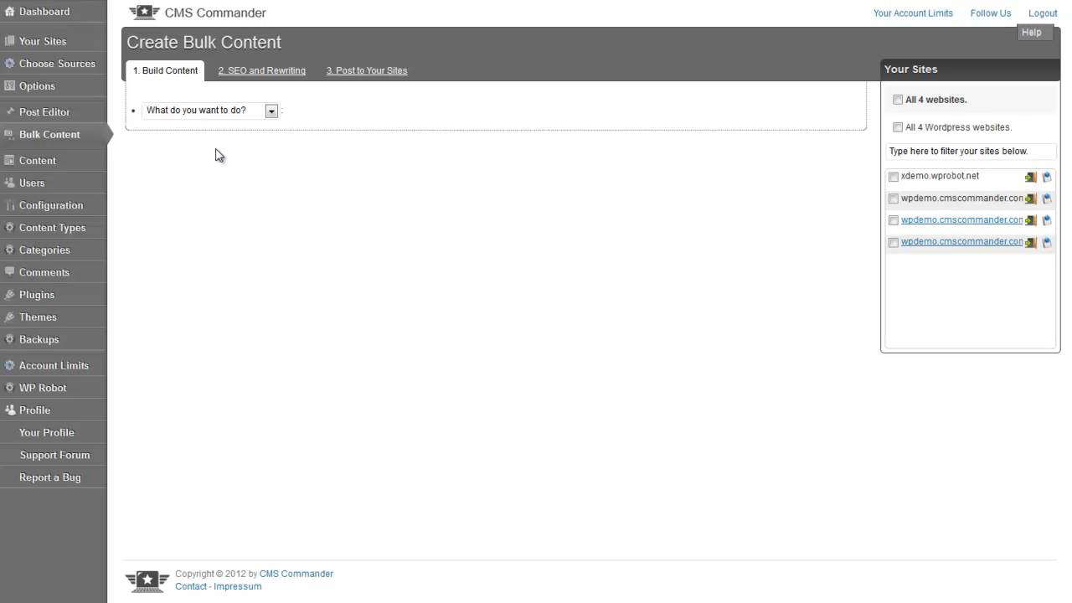
mouse_move(174, 83)
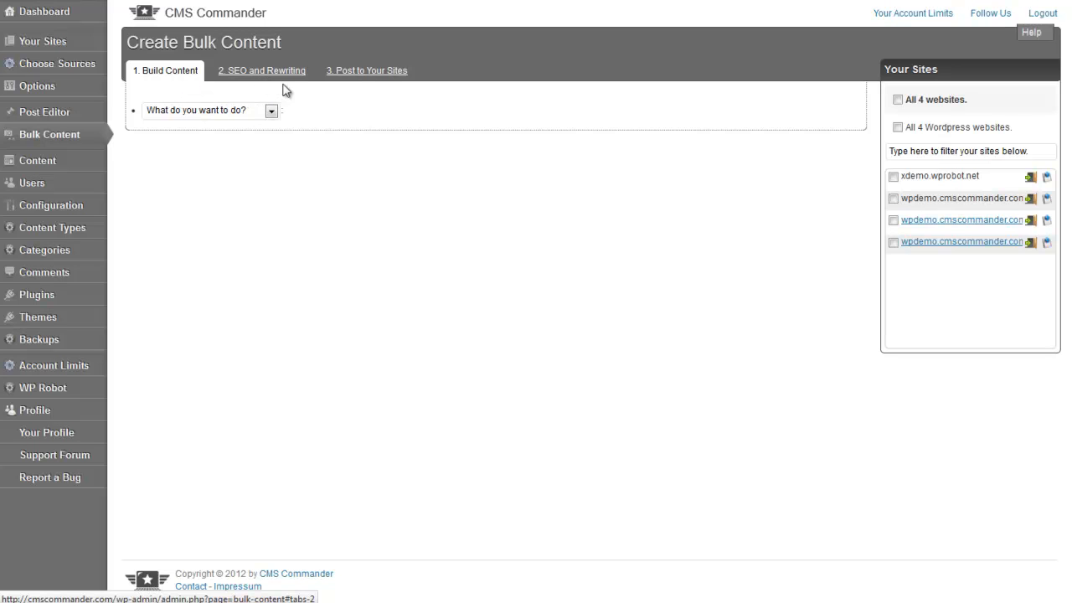
mouse_move(366, 70)
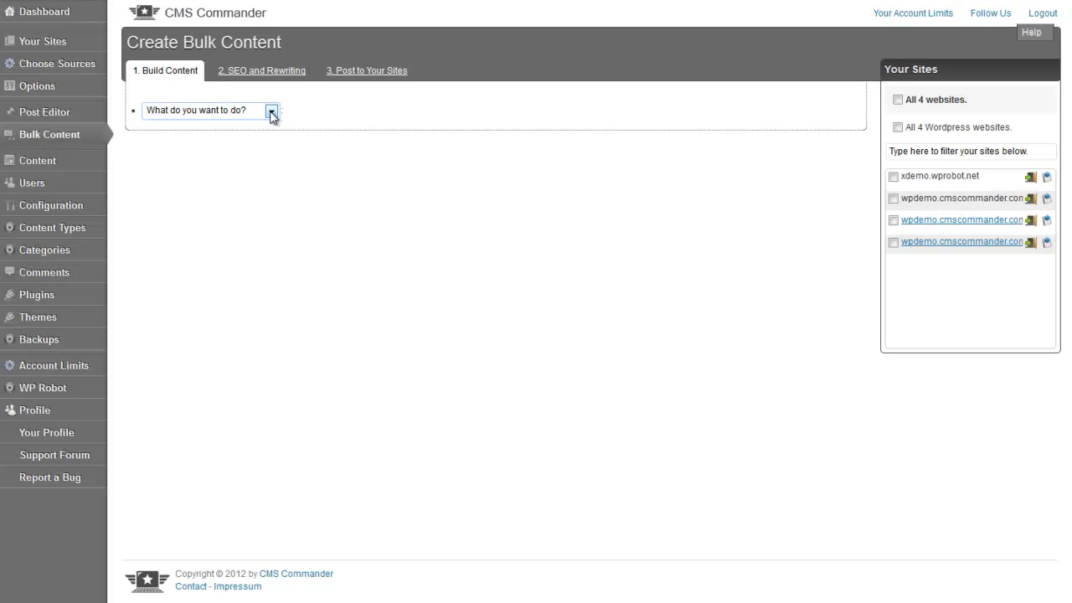
Choose 'Upload PLR content / .txt files' as the bulk content type.
click(271, 110)
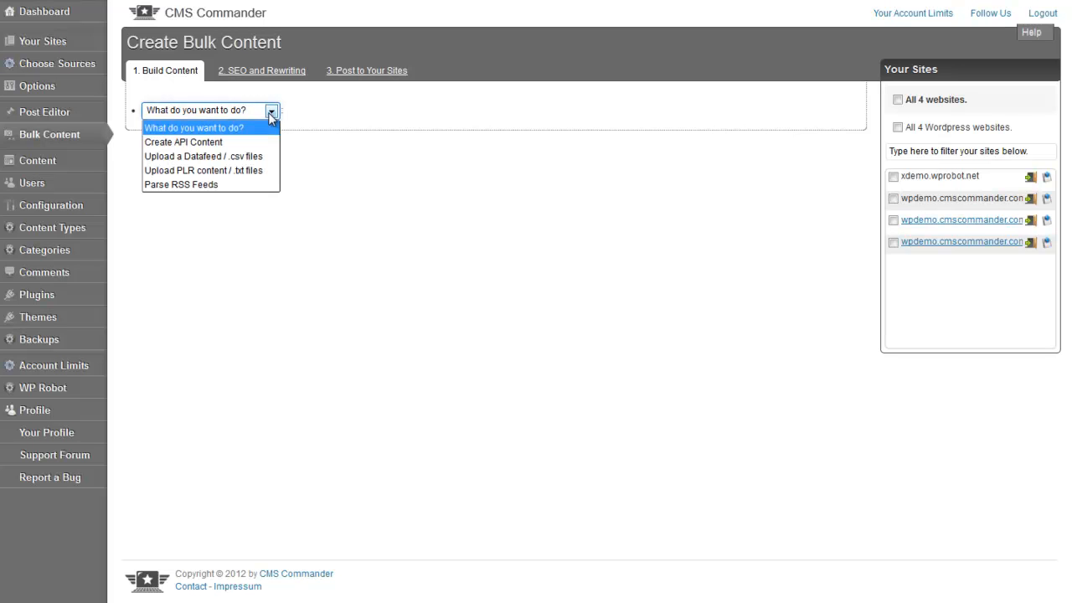
mouse_move(268, 127)
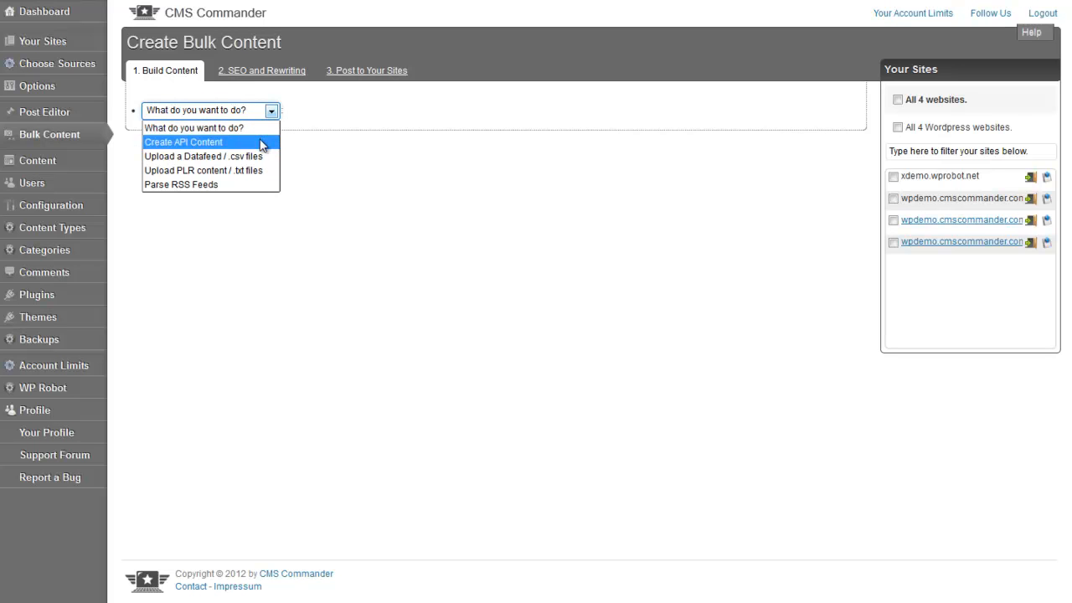
mouse_move(256, 171)
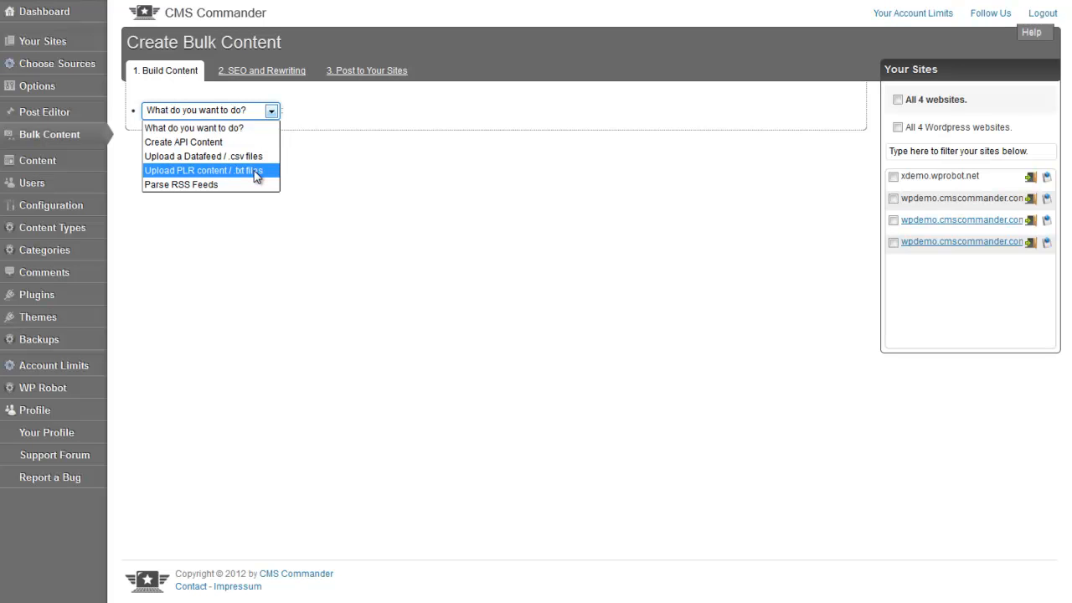
click(203, 170)
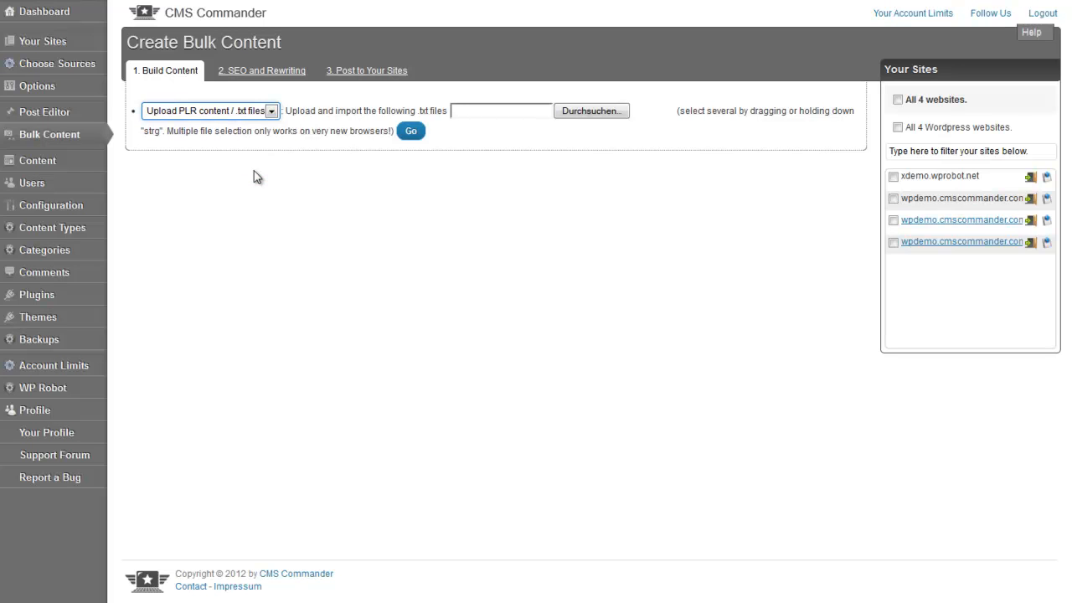
mouse_move(279, 175)
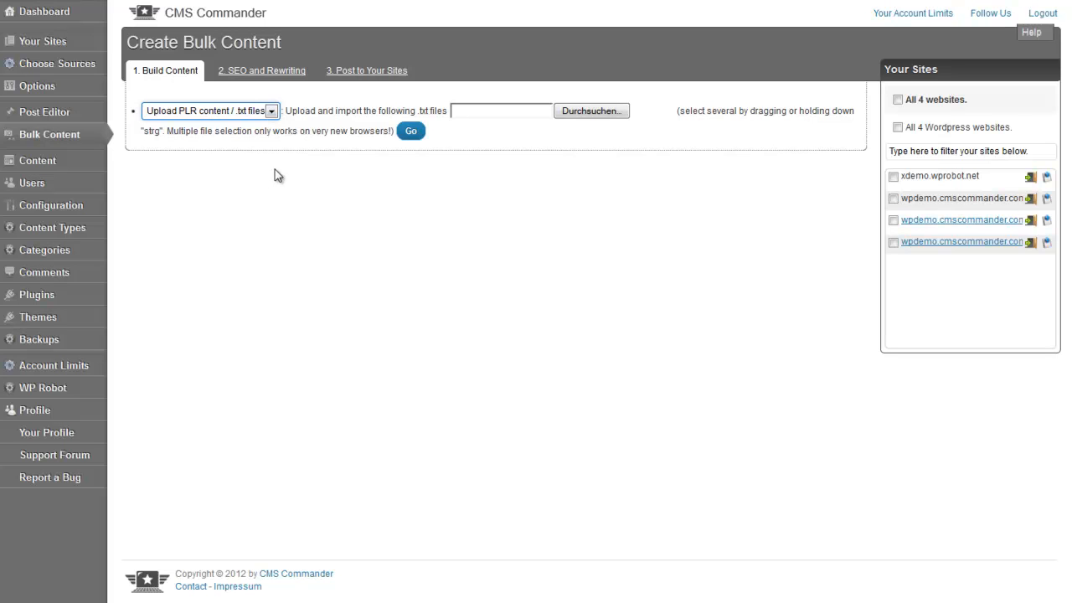
mouse_move(301, 165)
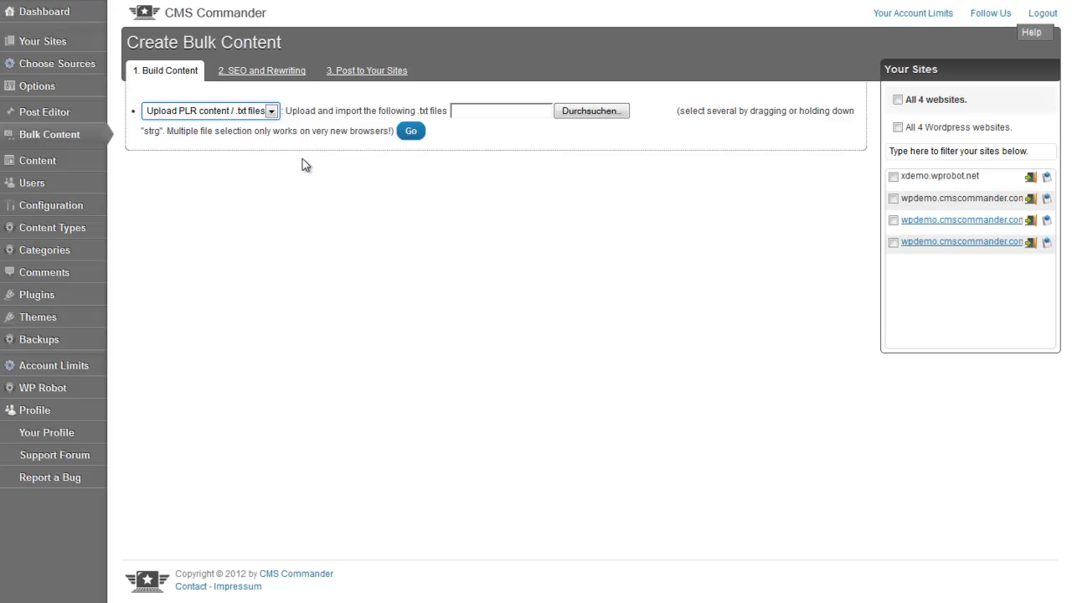
mouse_move(375, 178)
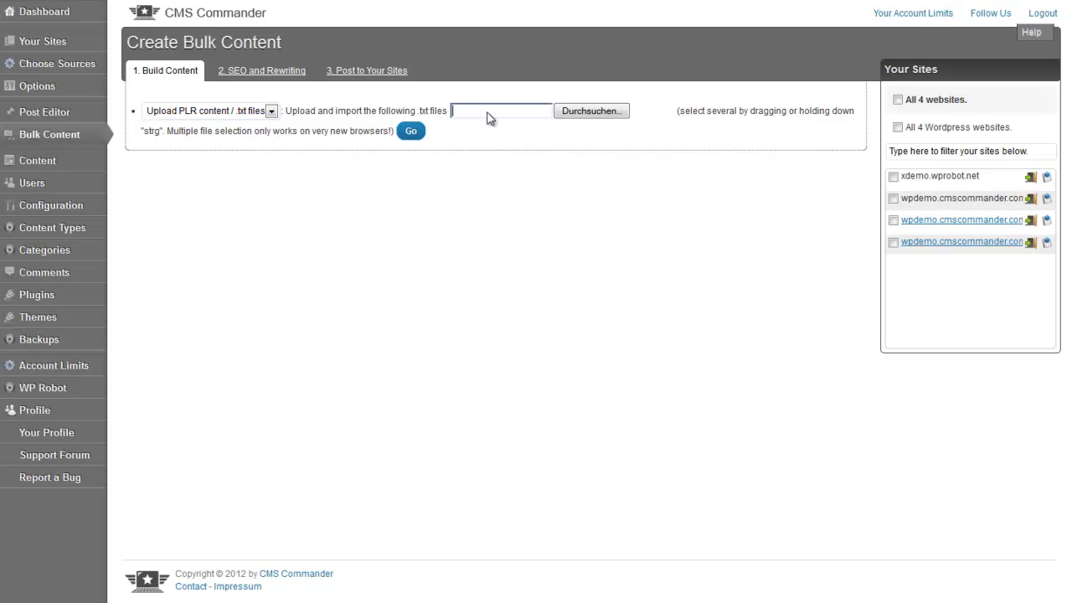
Select all the numbered online dating article .txt files for upload.
click(591, 111)
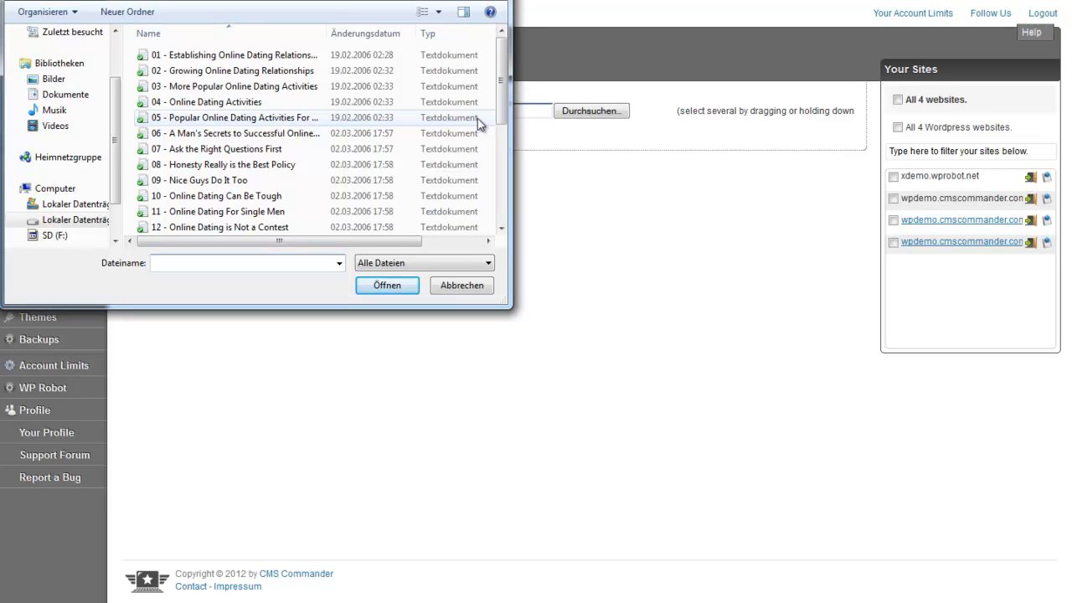
mouse_move(464, 116)
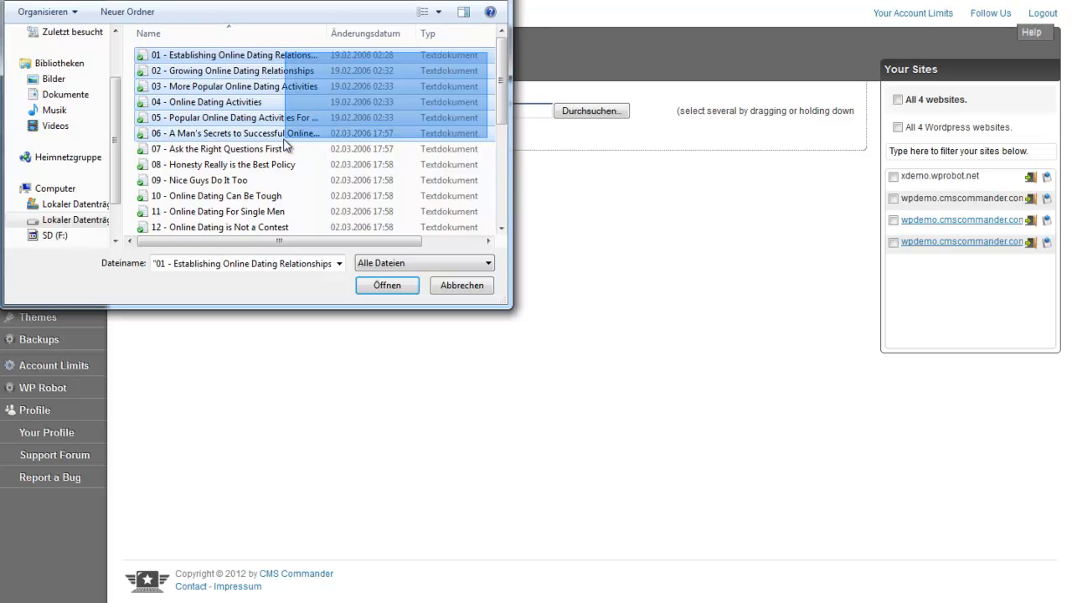
scroll(down, 3)
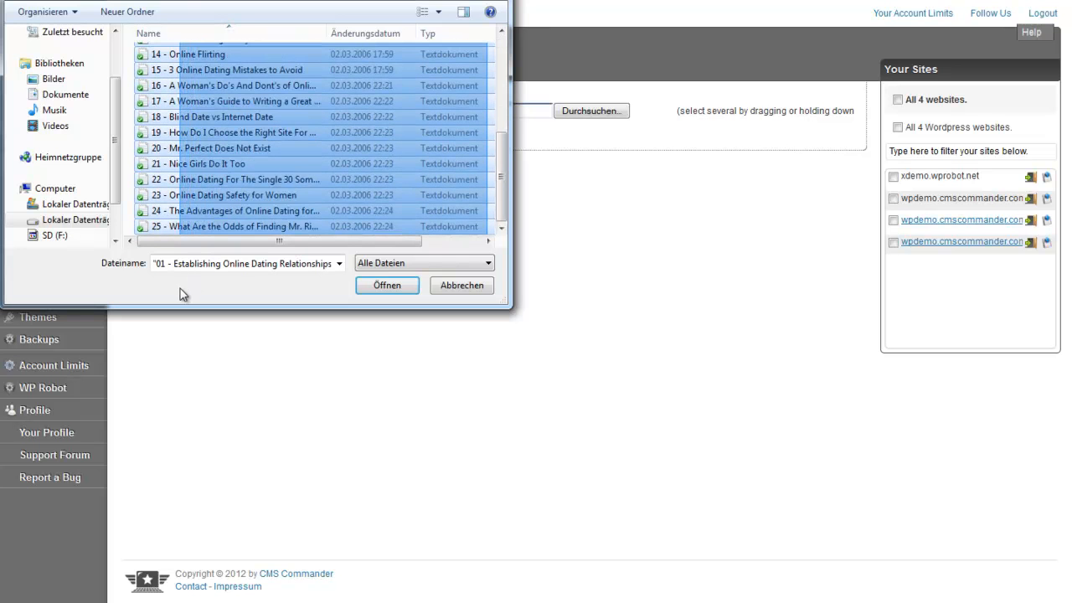
click(387, 285)
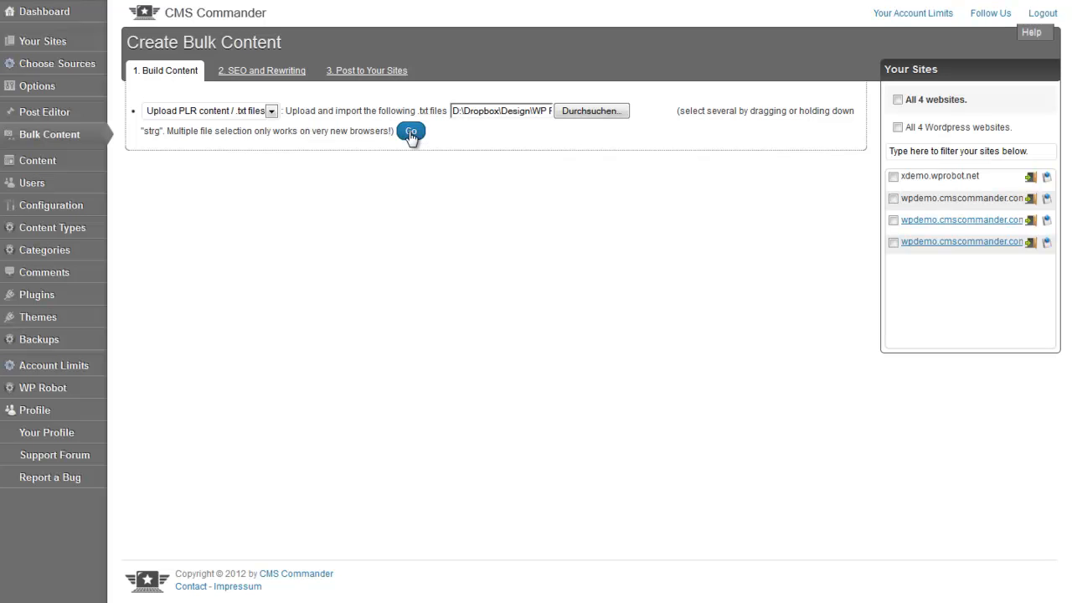
Import the dating PLR files and review the numbered articles in Content Preview.
click(410, 133)
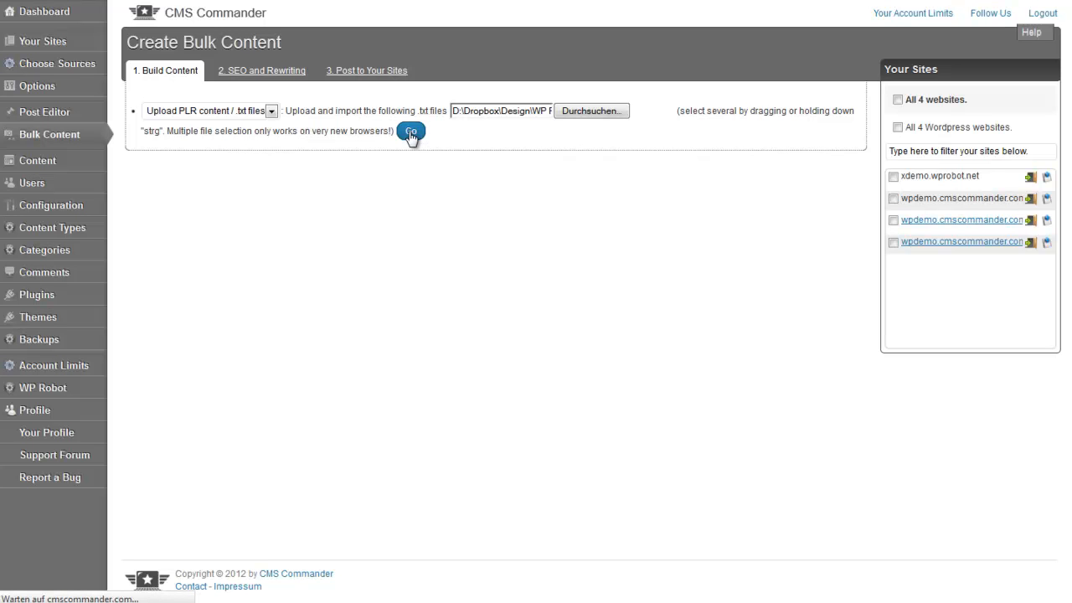
click(410, 130)
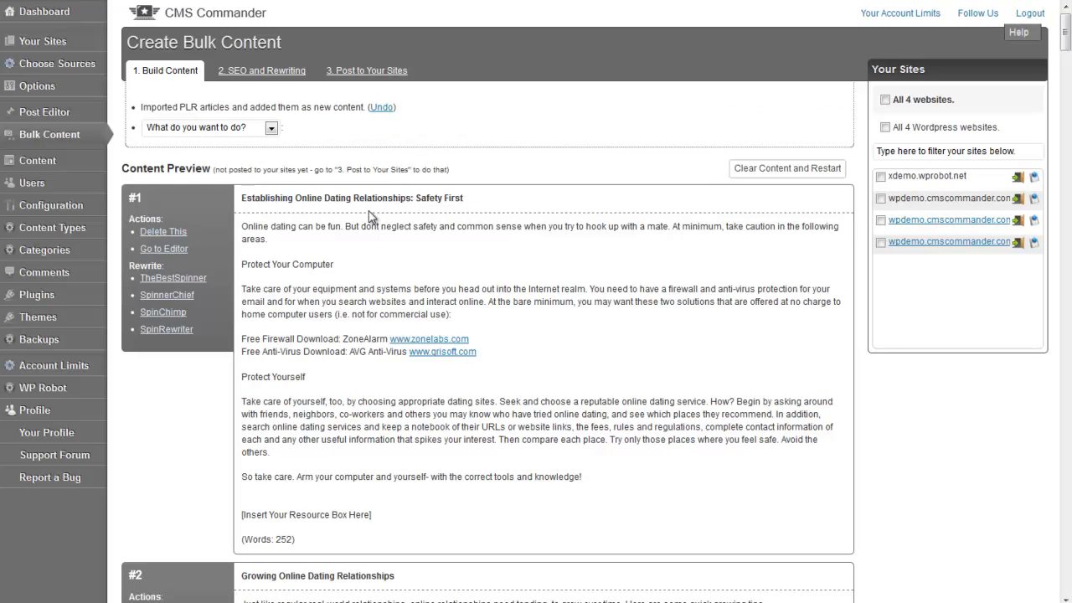
mouse_move(366, 260)
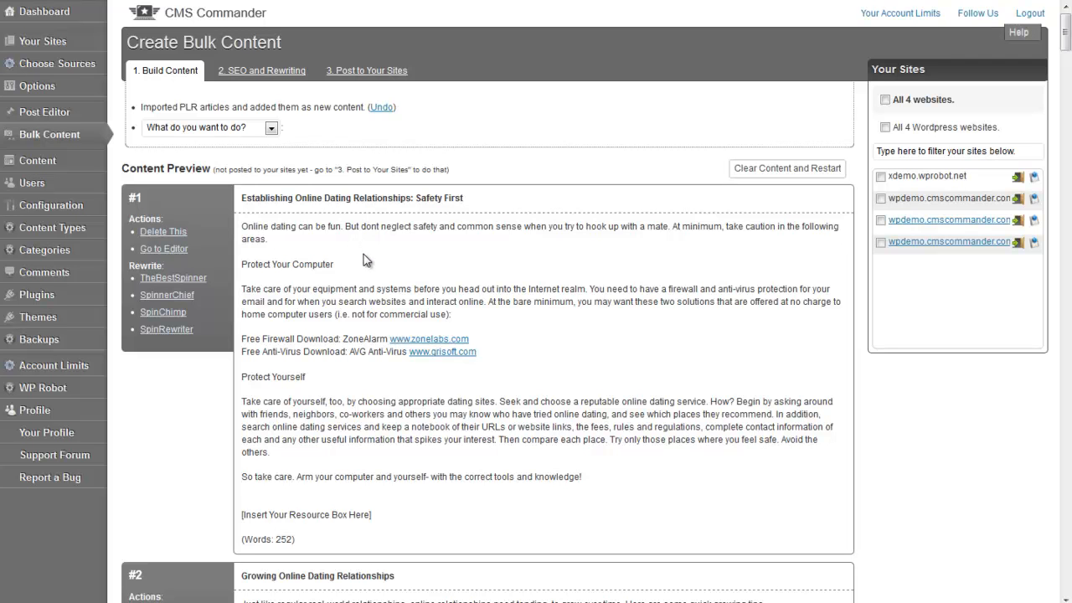
scroll(down, 3)
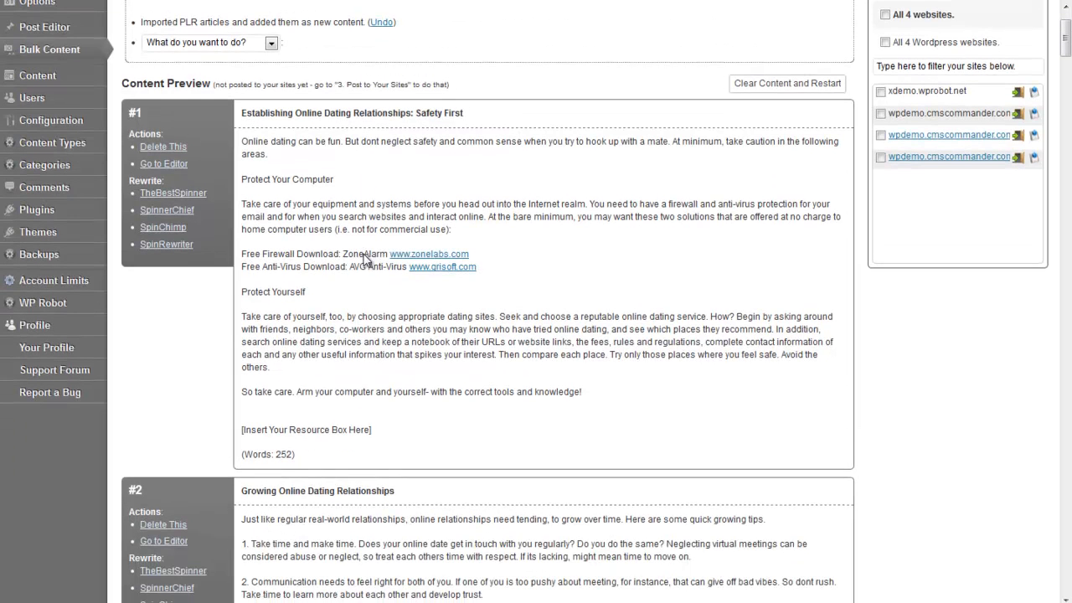
scroll(down, 3)
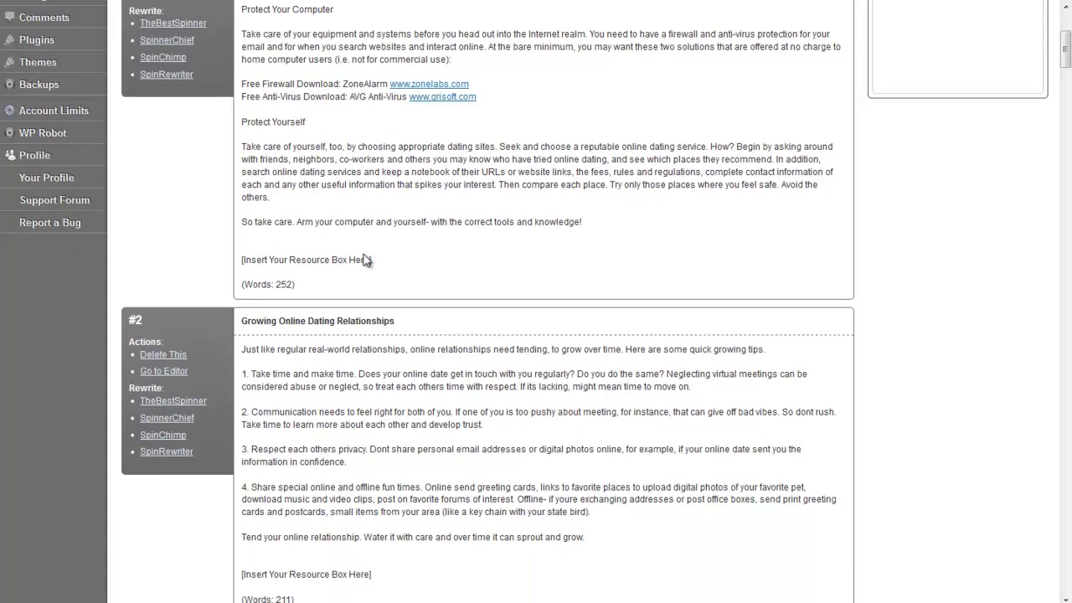
scroll(down, 3)
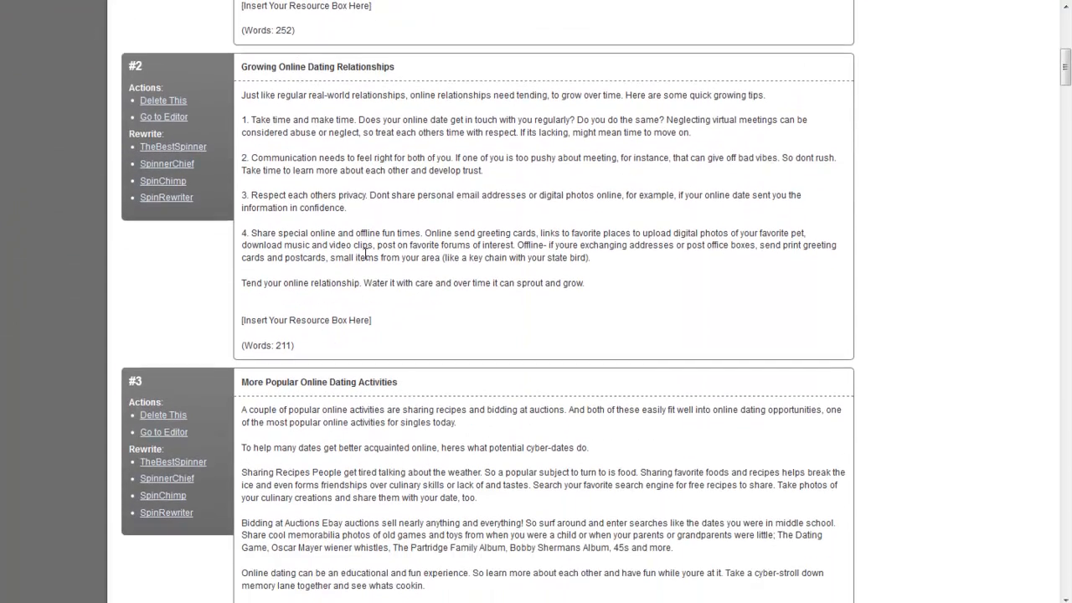
scroll(down, 3)
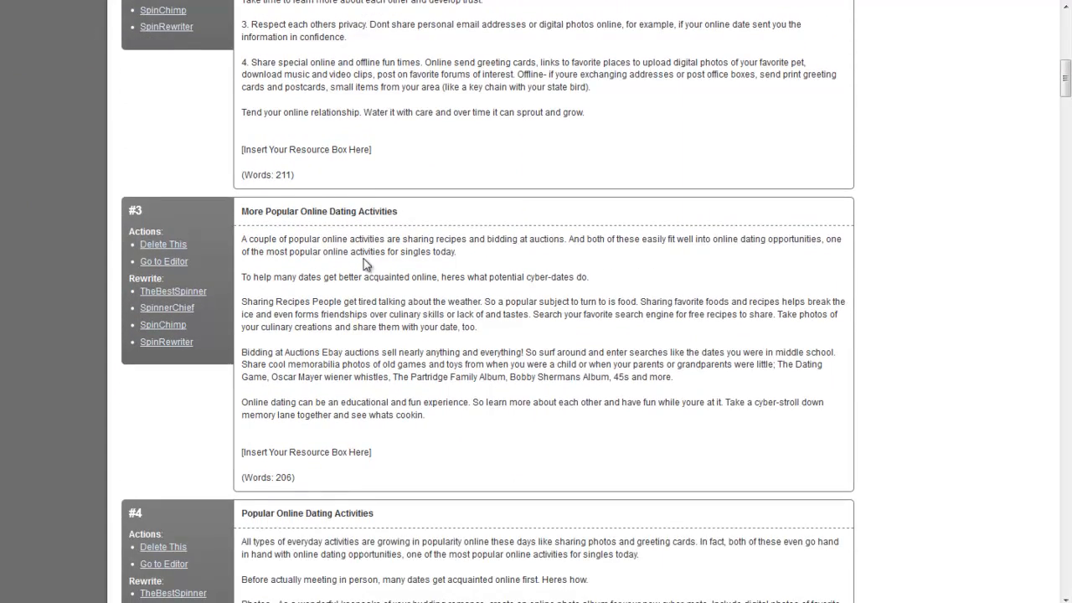
scroll(down, 3)
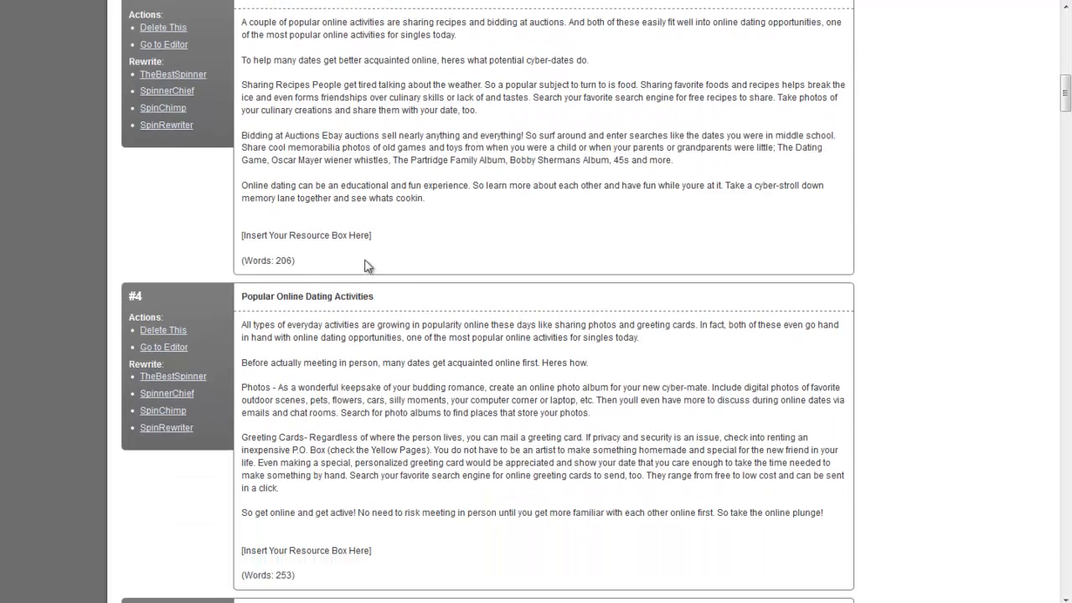
scroll(down, 3)
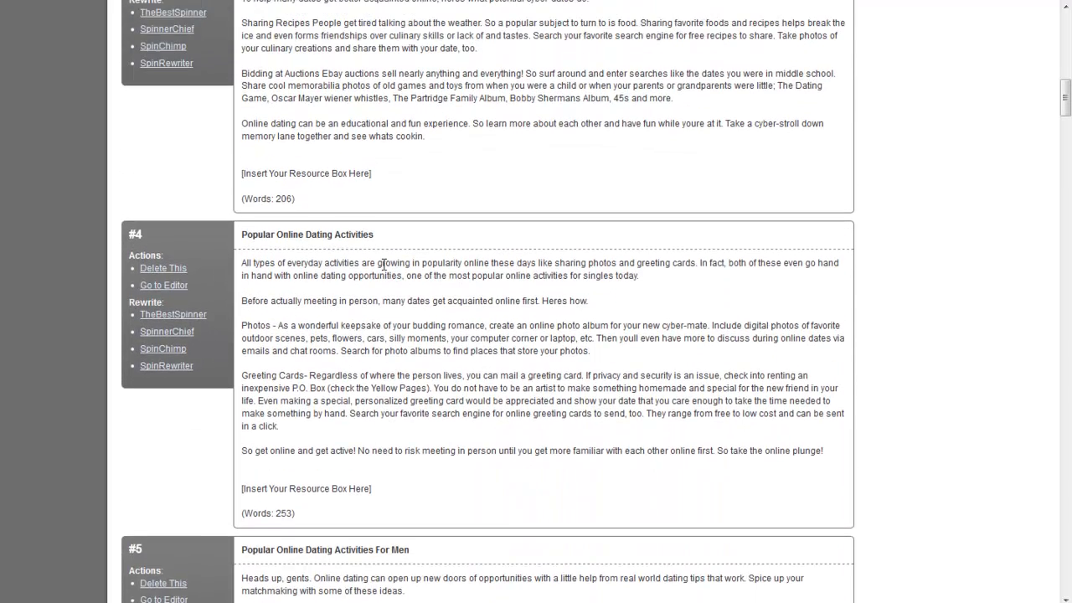
scroll(up, 3)
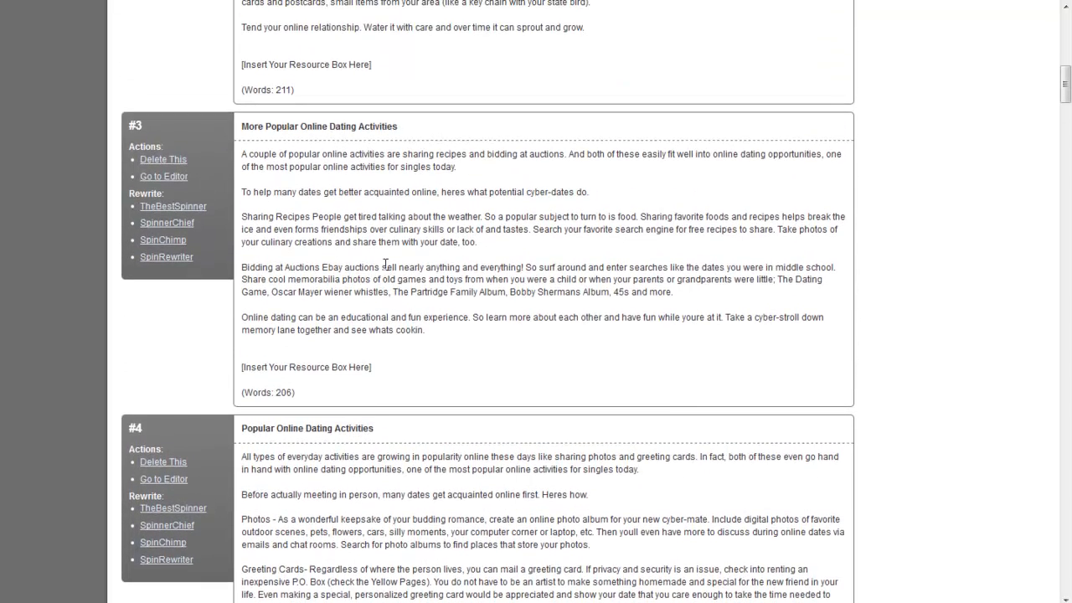
scroll(up, 3)
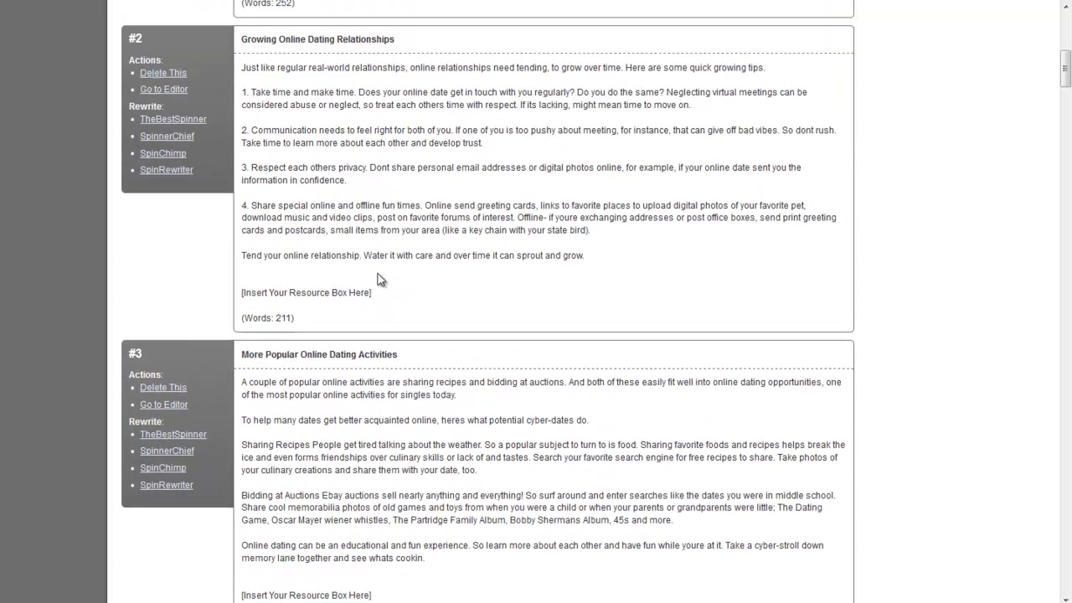
scroll(up, 3)
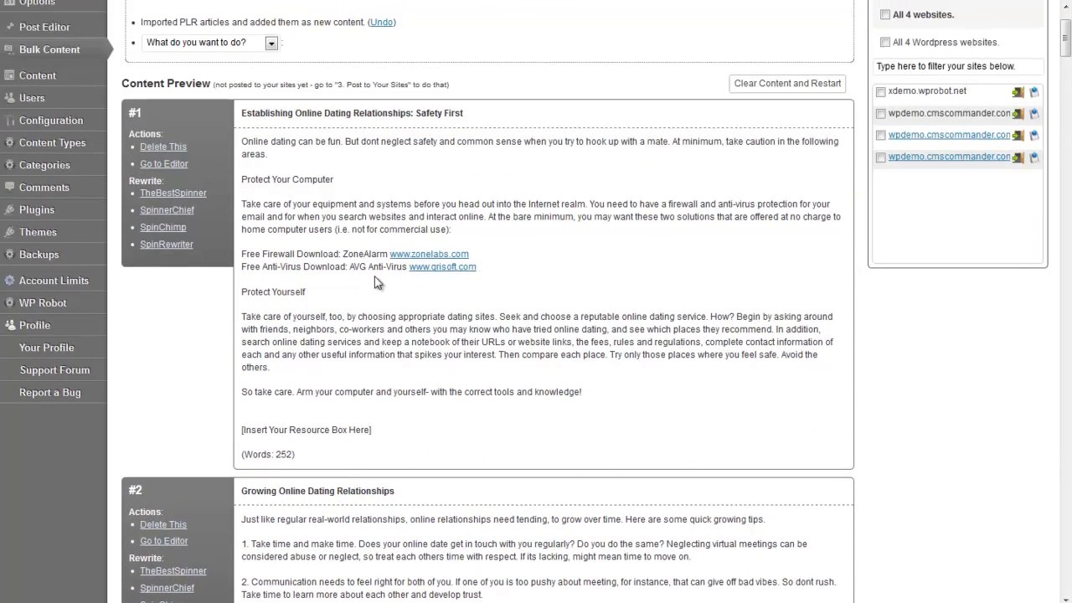
scroll(up, 3)
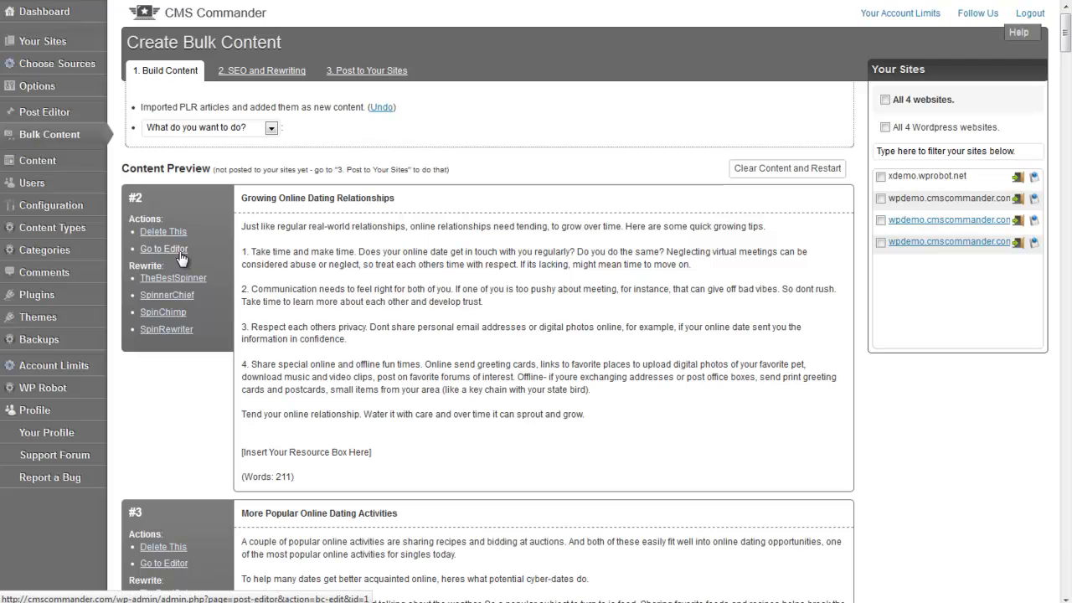
mouse_move(195, 277)
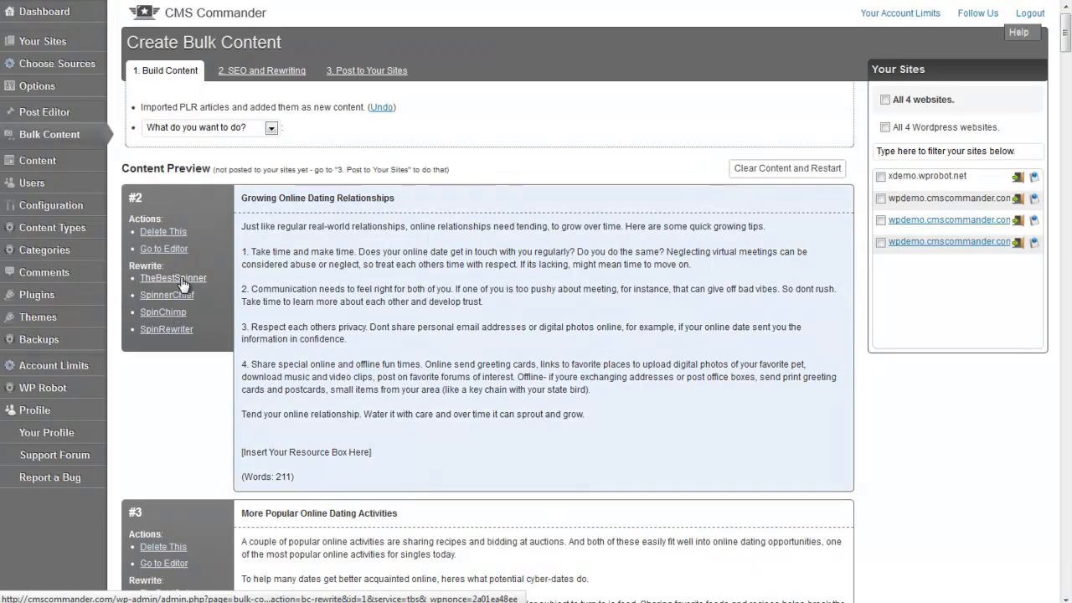
Spin article #2, Growing Online Dating Relationships, with TheBestSpinner.
click(172, 278)
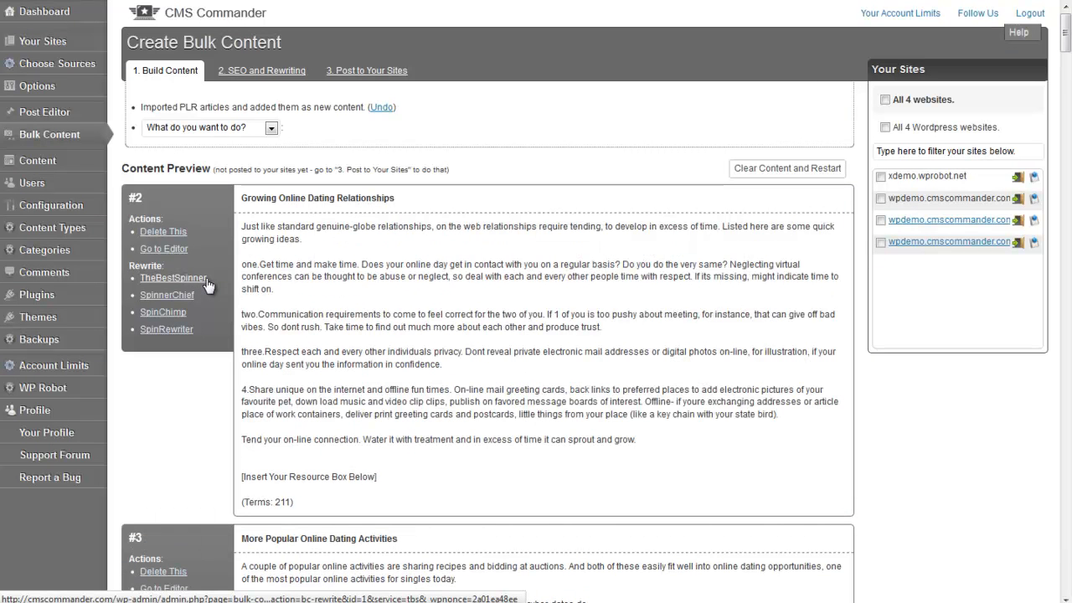
mouse_move(261, 165)
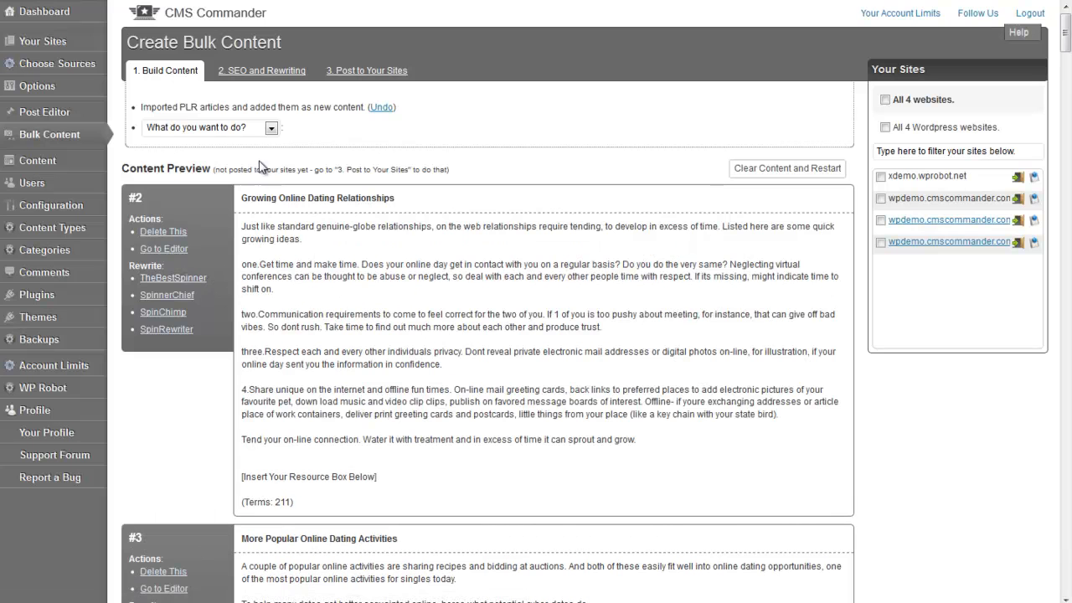
Choose Create API Content, adding items to the end of current content.
click(270, 127)
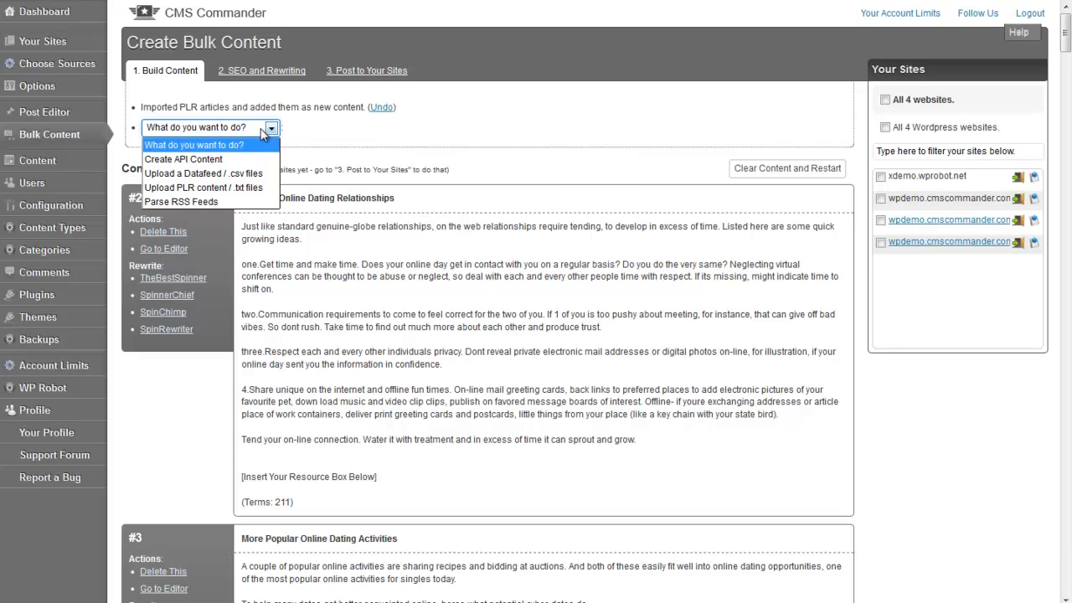
mouse_move(203, 173)
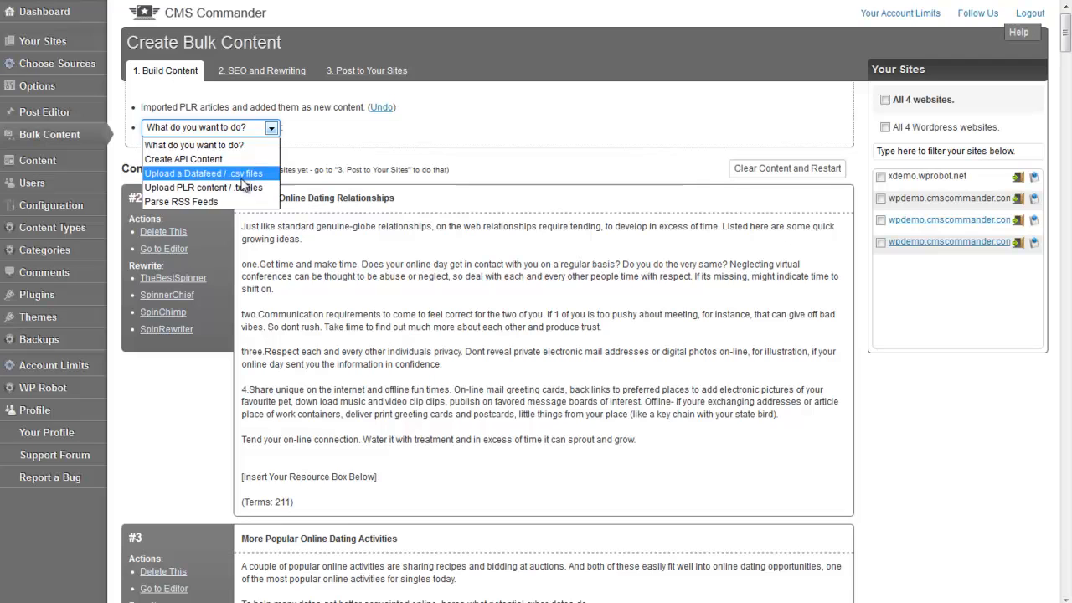
click(184, 159)
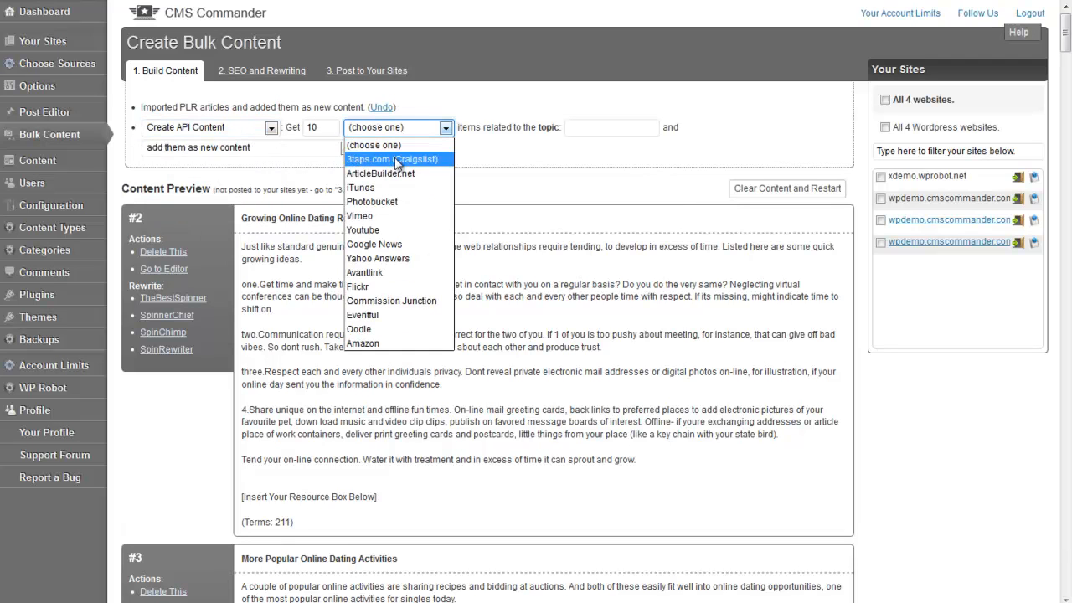
mouse_move(357, 287)
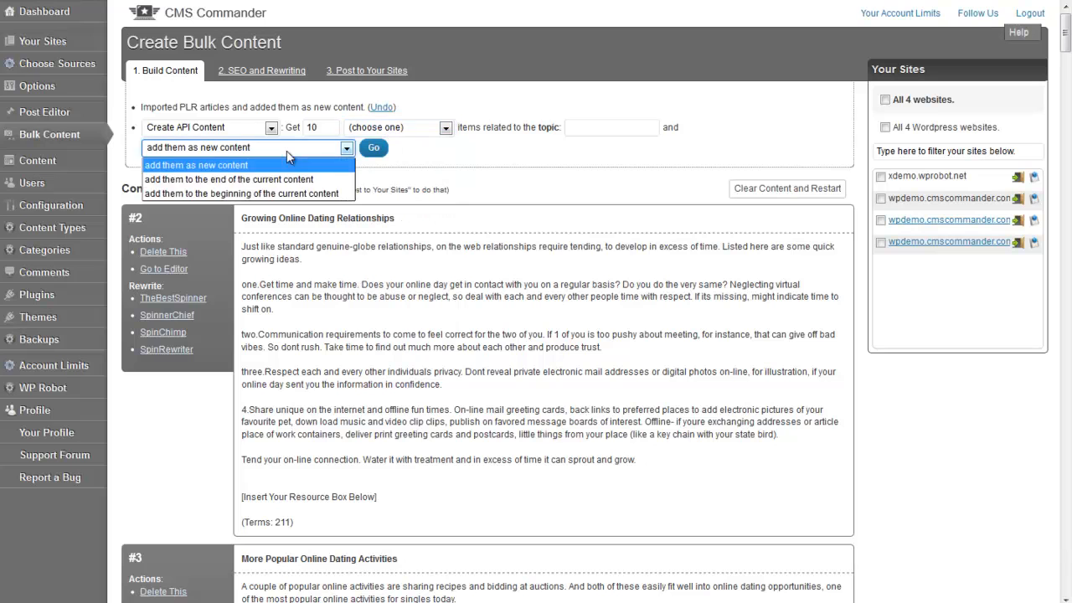
mouse_move(247, 180)
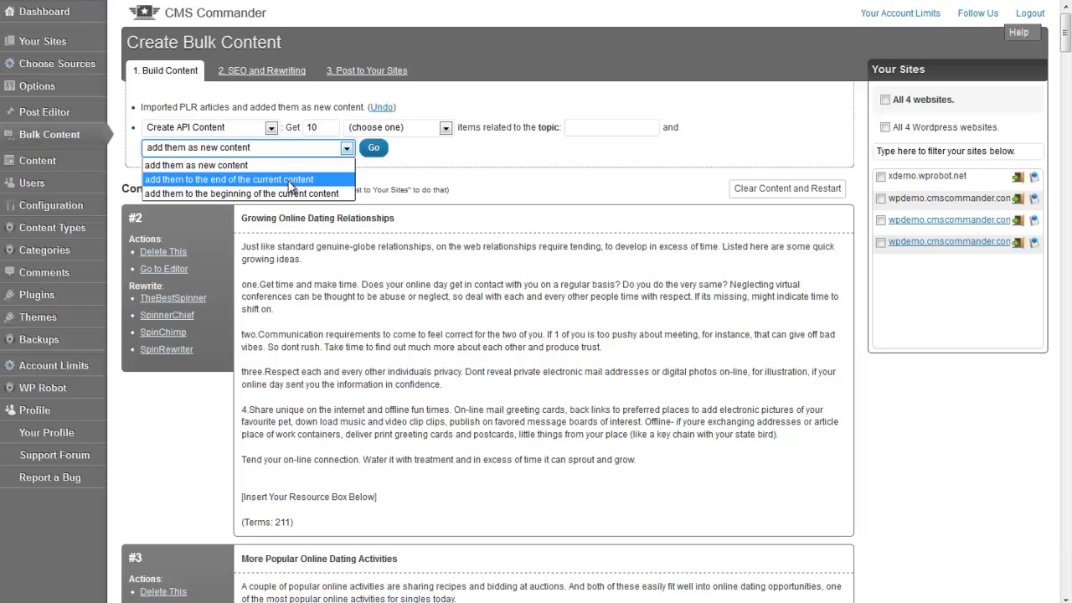
click(228, 180)
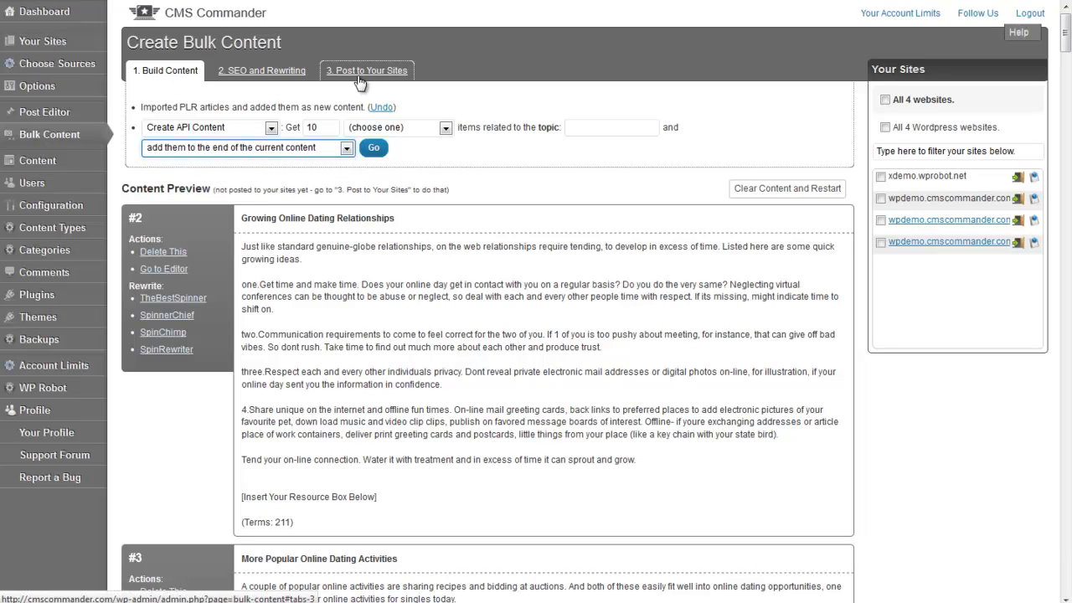
mouse_move(366, 70)
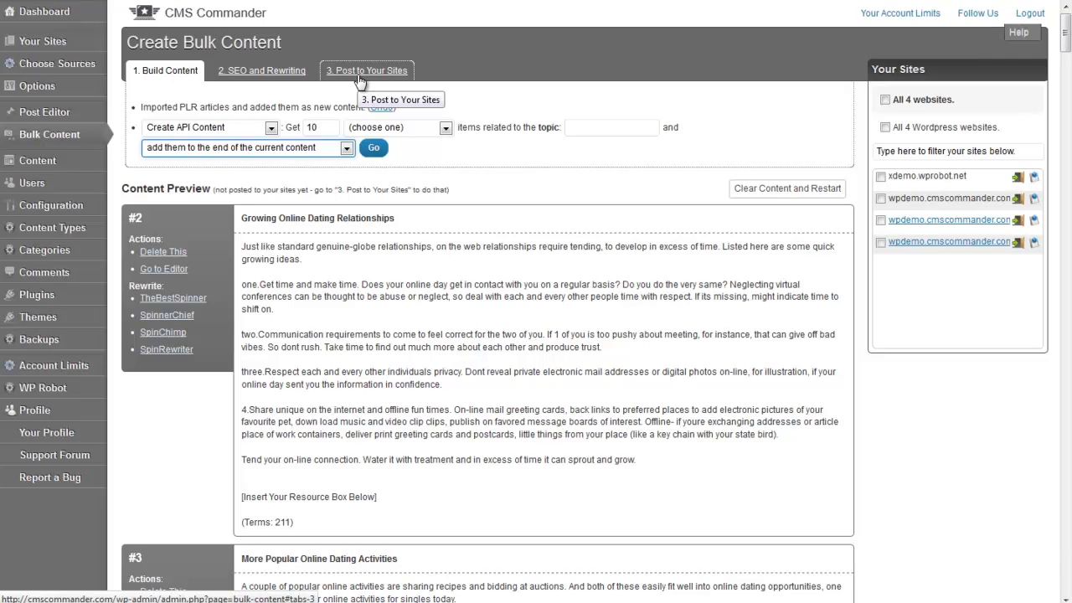
Go to '3. Post to Your Sites' and assign random scheduling dates.
click(367, 71)
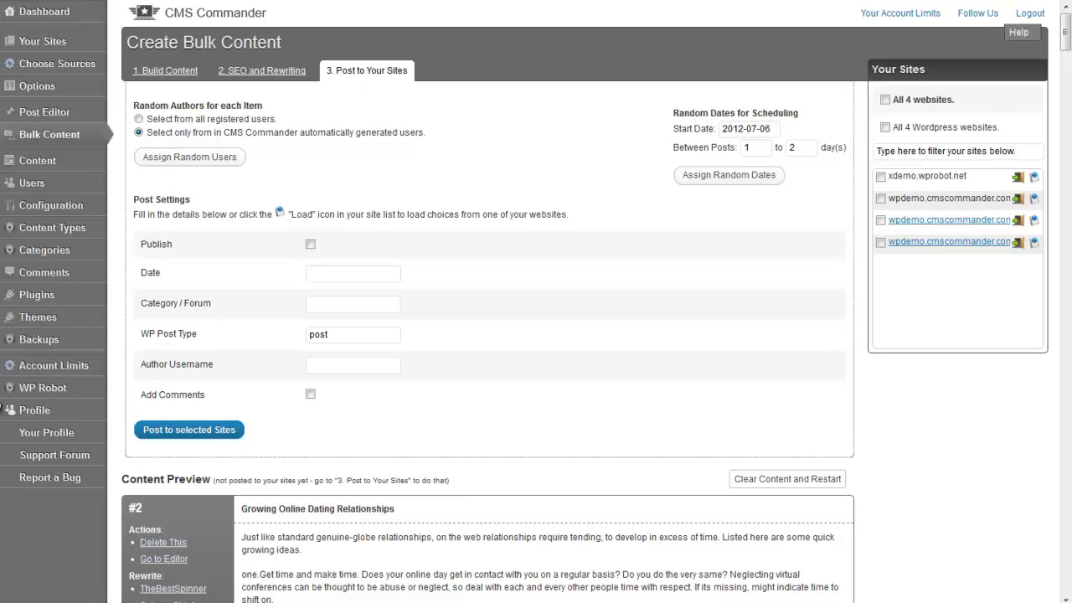
mouse_move(168, 195)
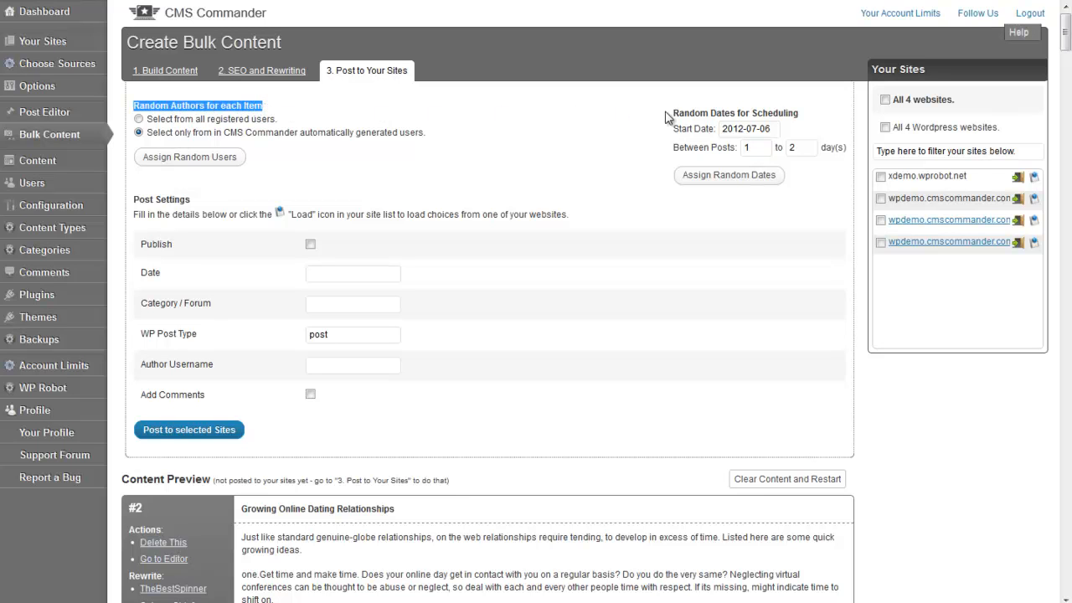
mouse_move(675, 113)
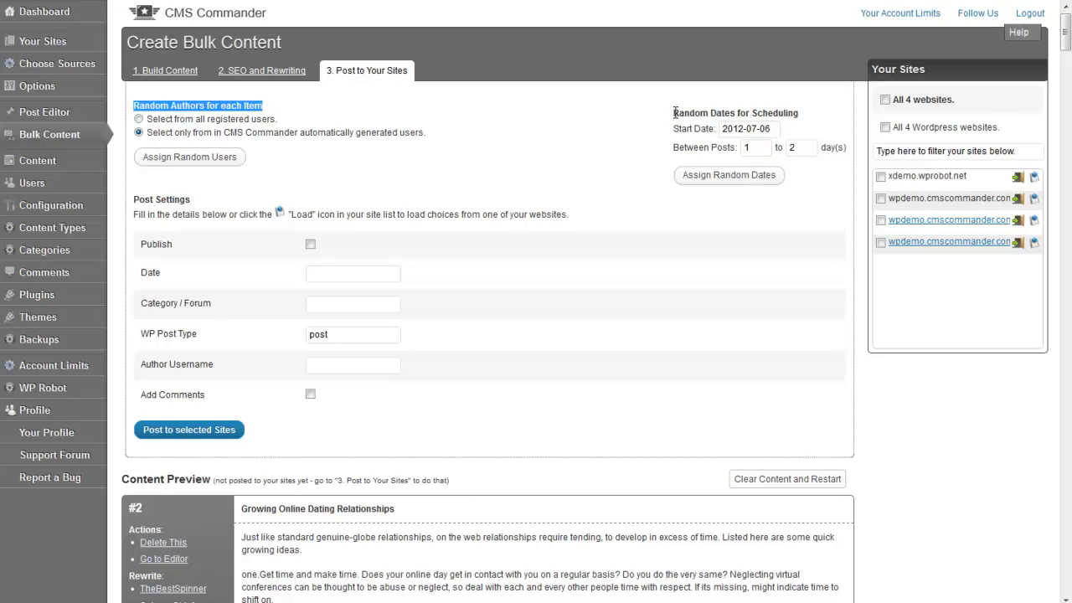
double_click(735, 112)
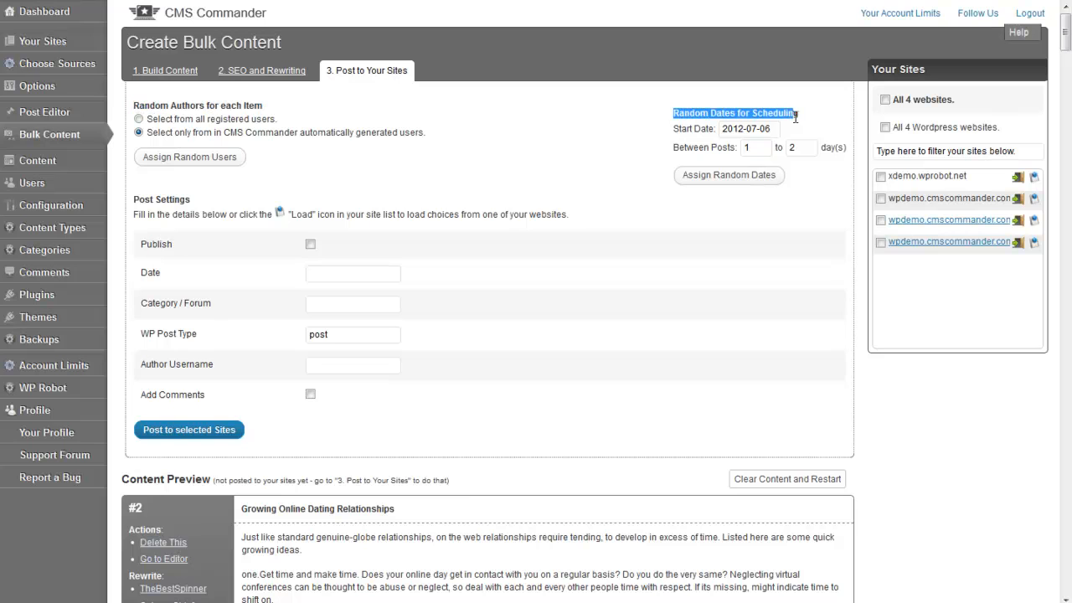
click(748, 128)
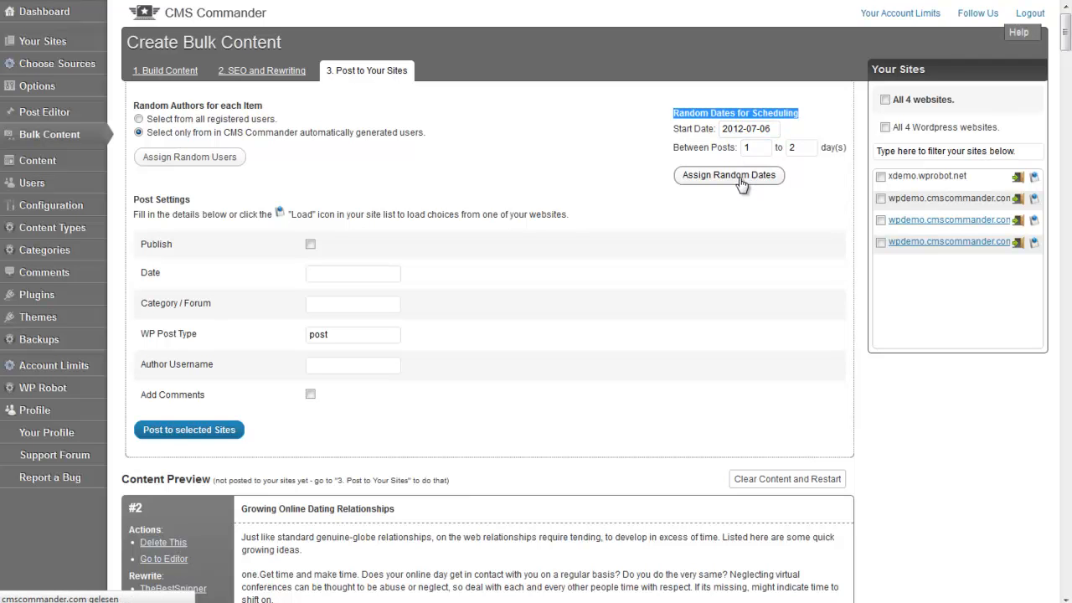
Scroll the preview to check schedule dates like 2012-07-07 and 2012-07-10.
scroll(down, 3)
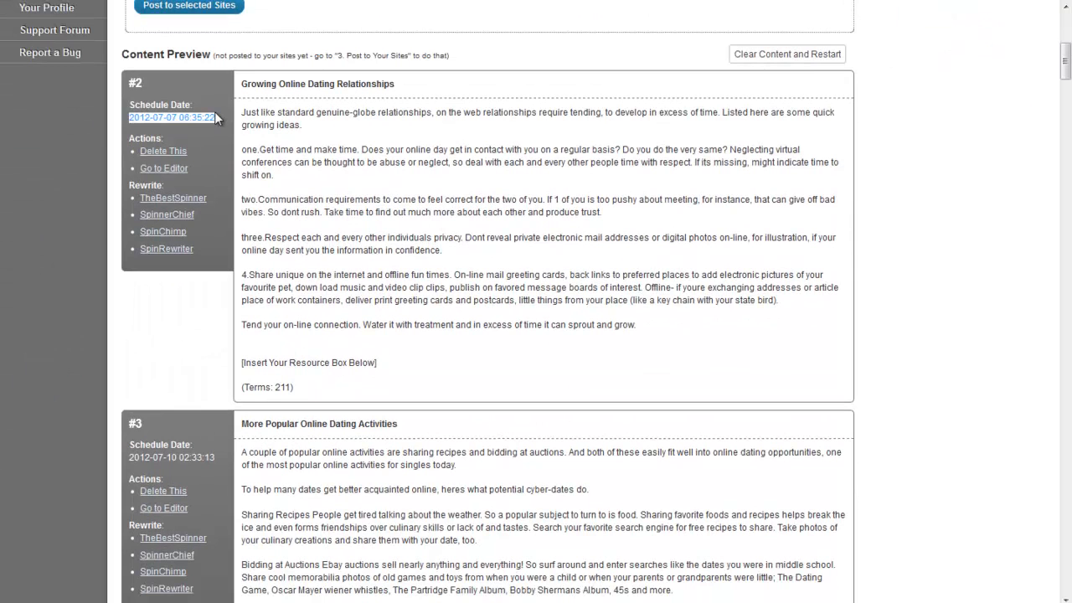
mouse_move(208, 128)
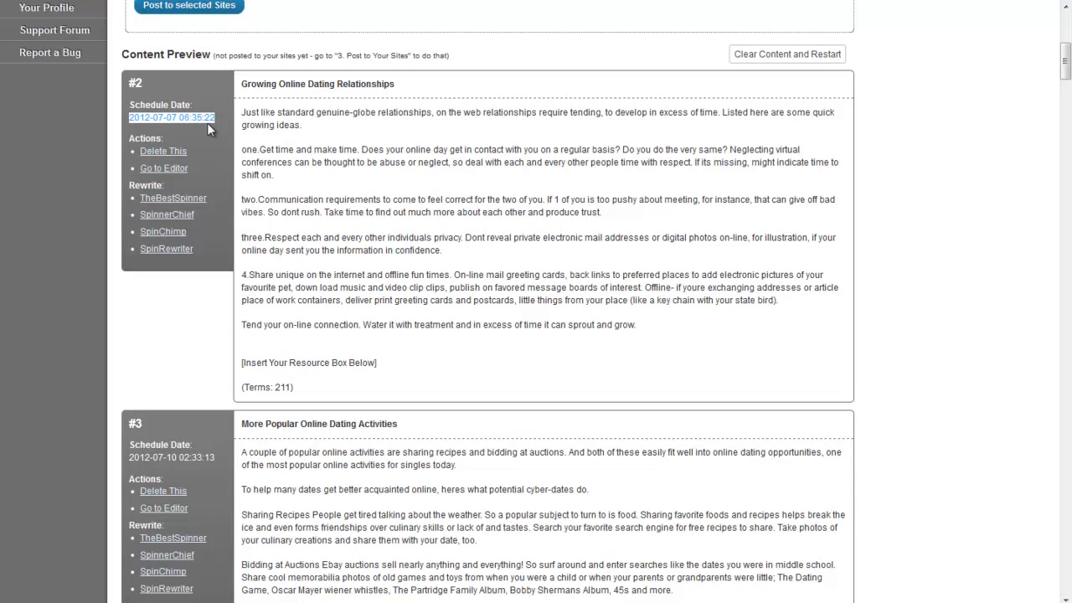
mouse_move(213, 153)
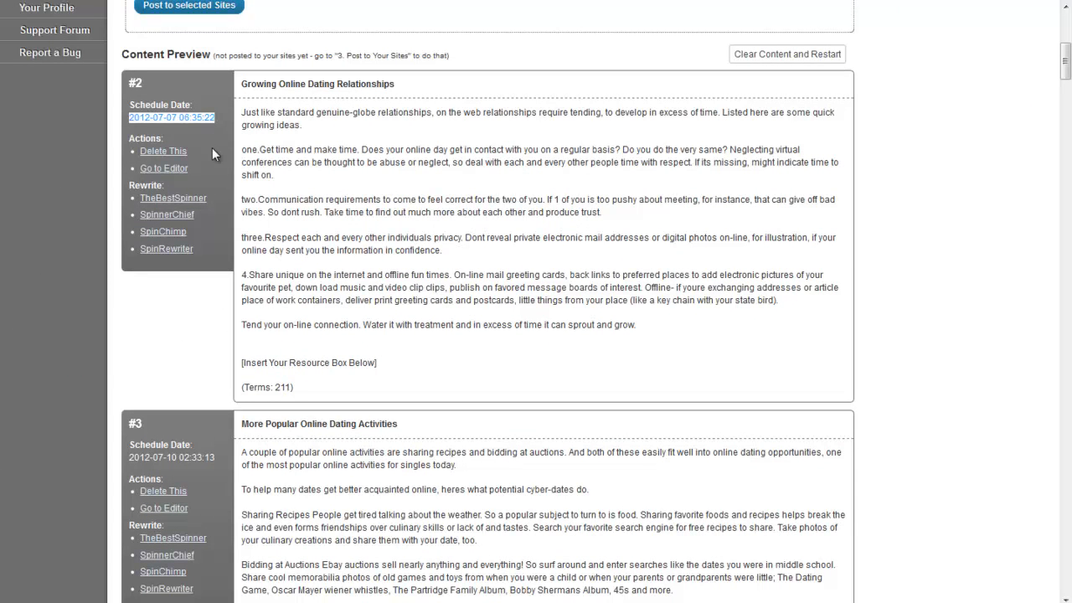
scroll(down, 3)
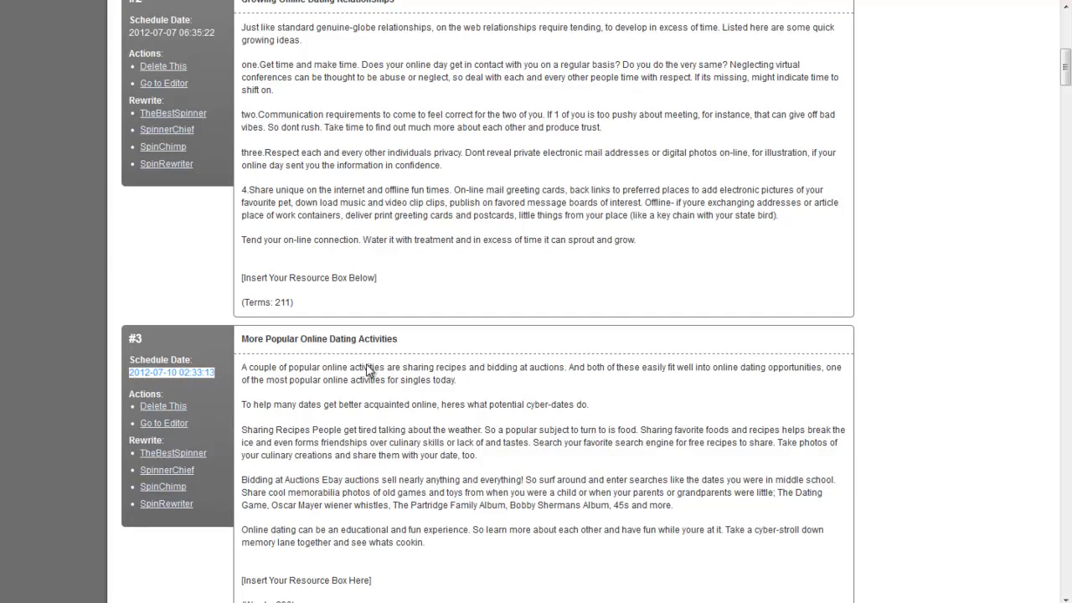
scroll(up, 3)
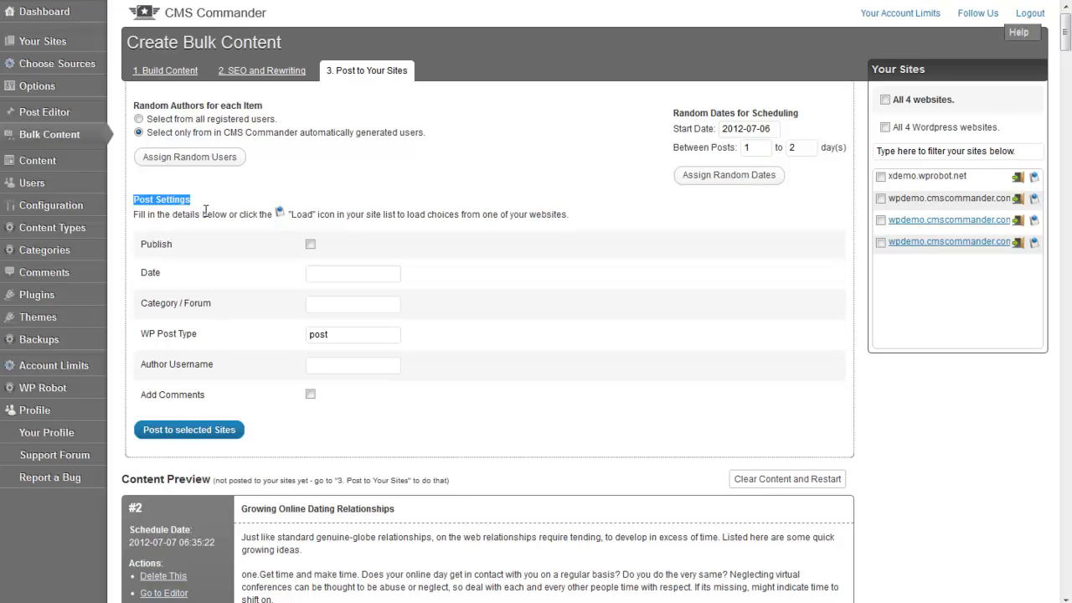
Enter 'category name' as Category / Forum and 'author name' as Author Username.
click(352, 303)
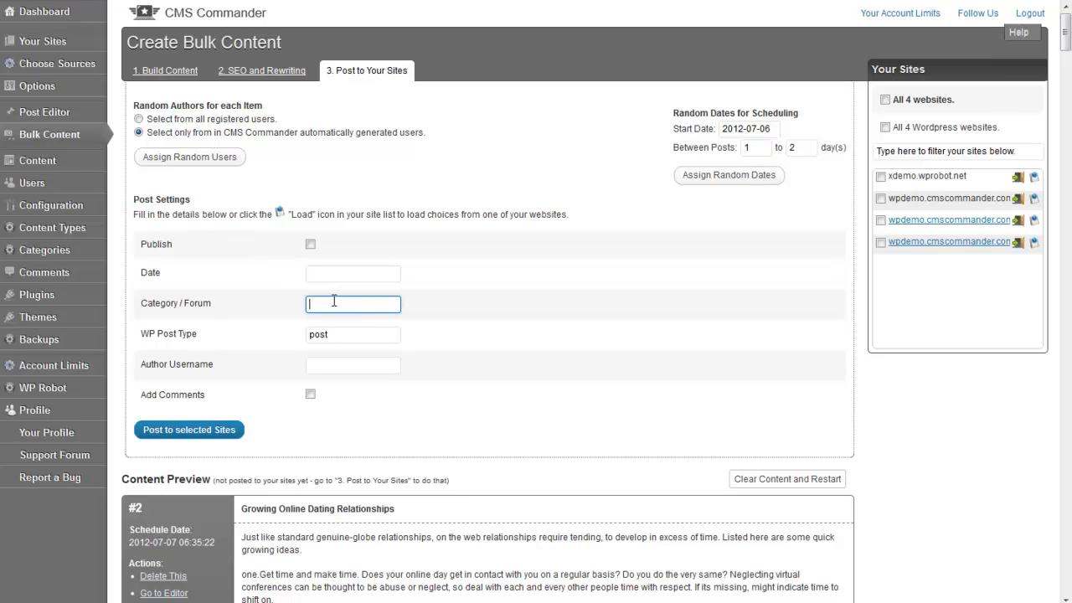
text(category name)
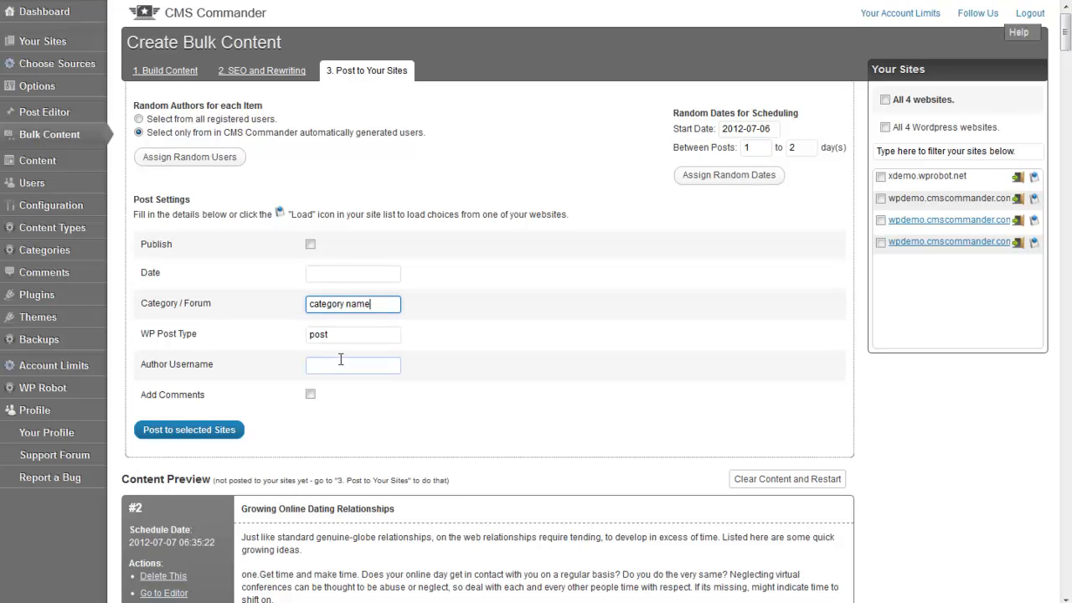
text(aut)
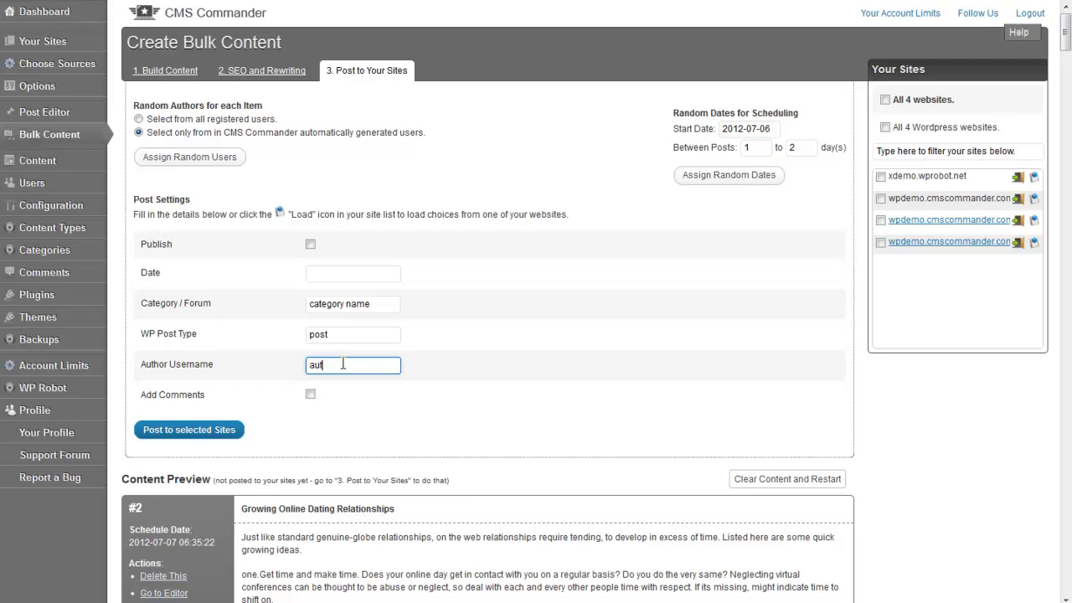
text(author name)
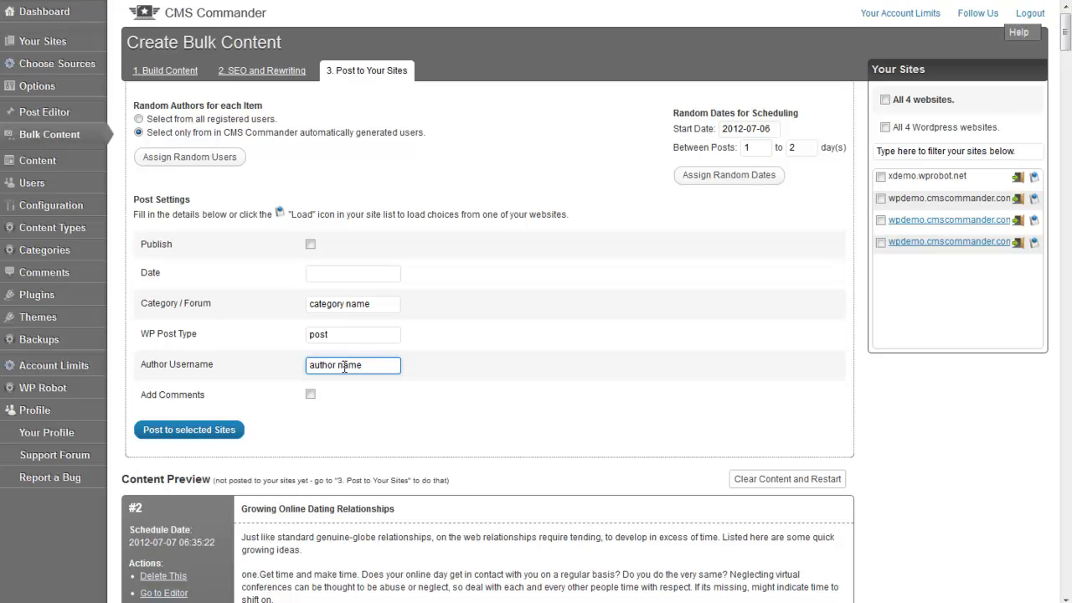
click(353, 273)
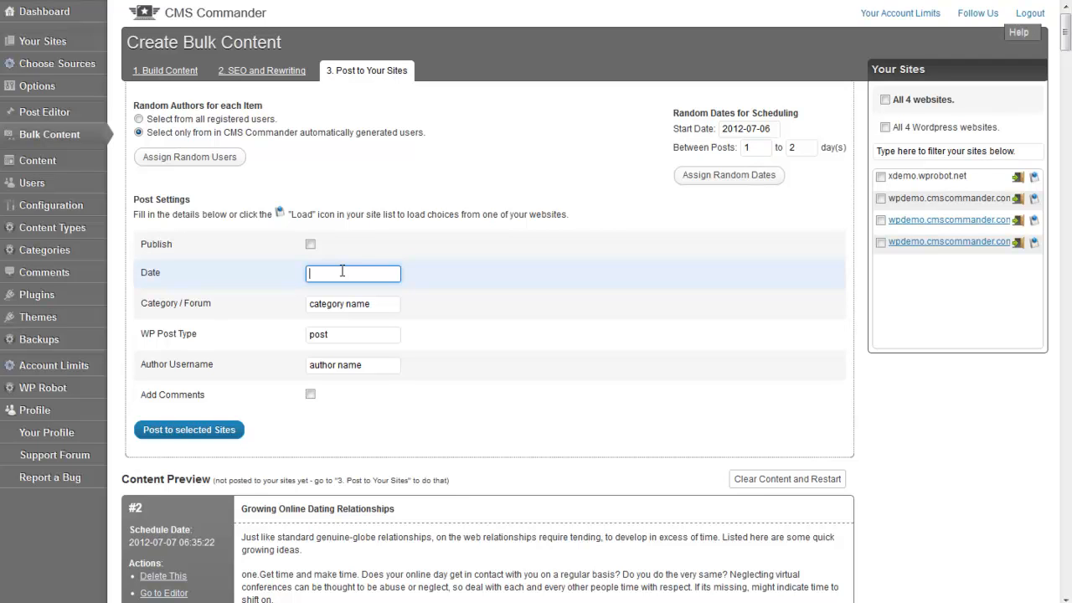
mouse_move(280, 177)
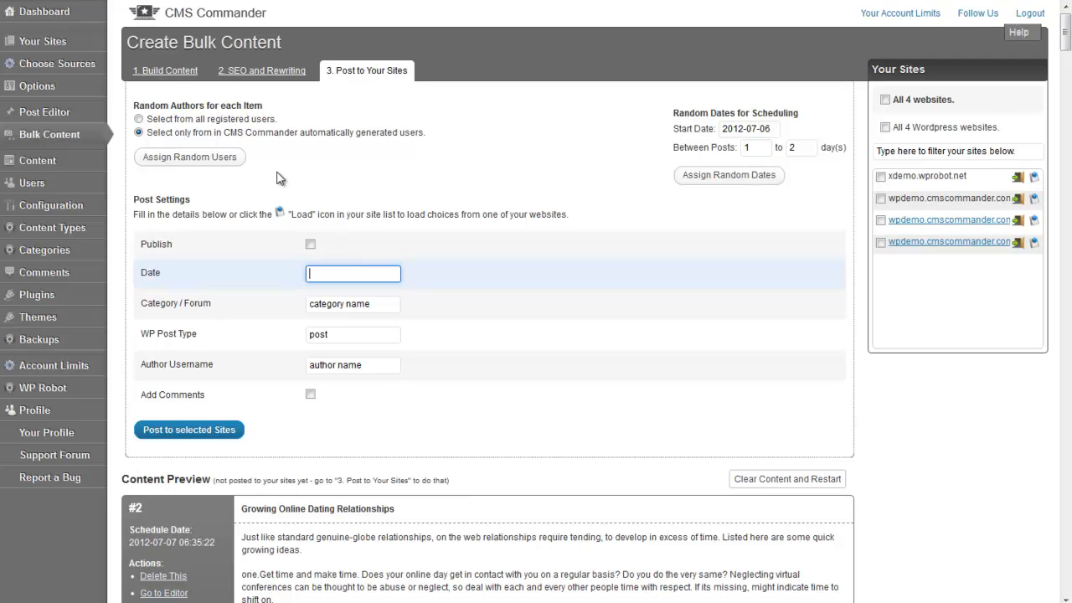
mouse_move(554, 155)
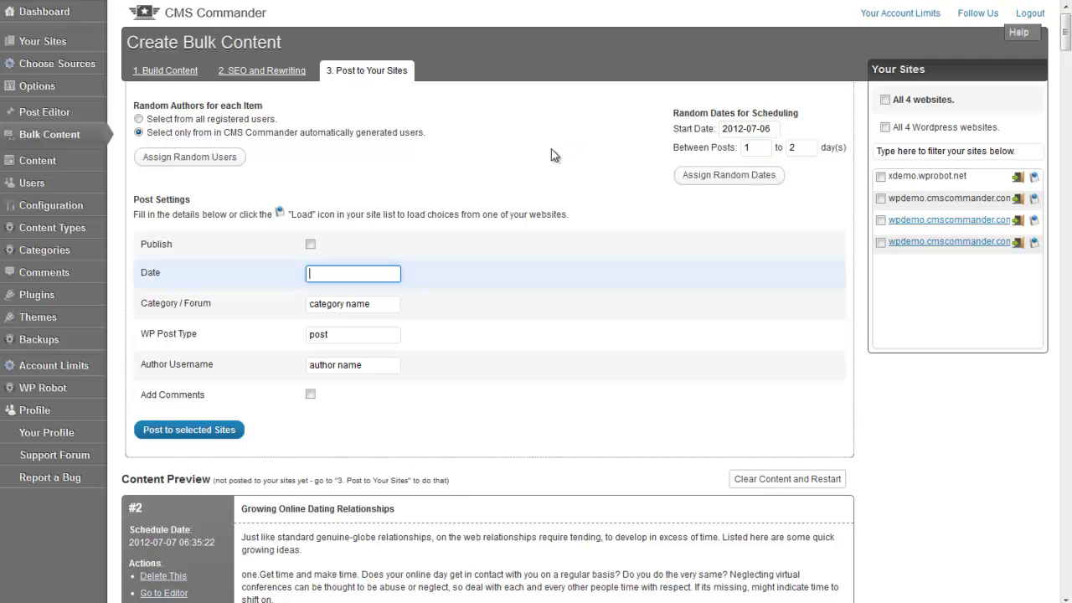
mouse_move(543, 306)
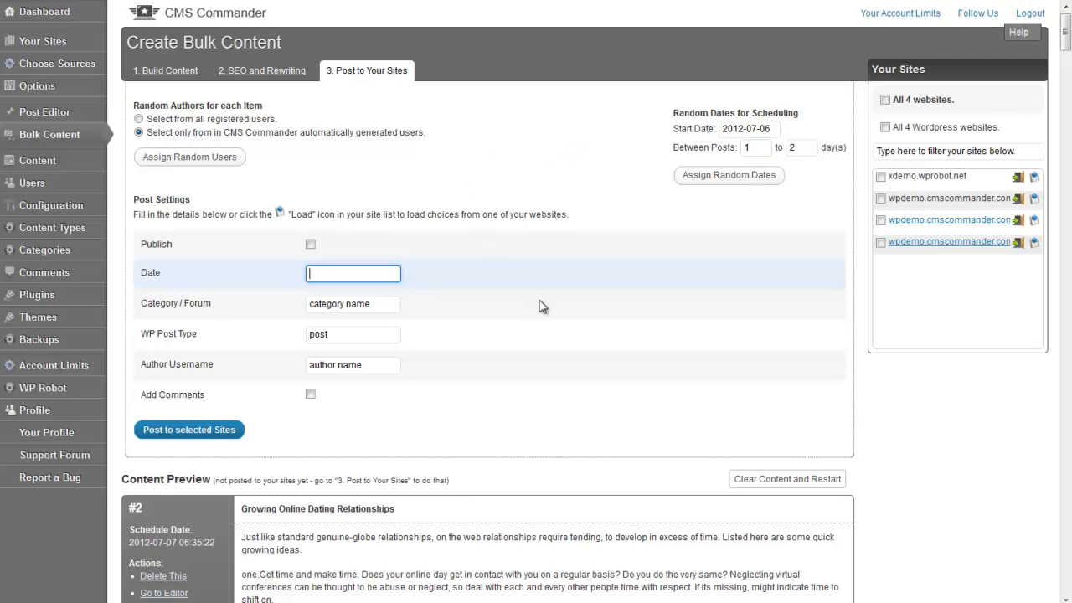
mouse_move(730, 252)
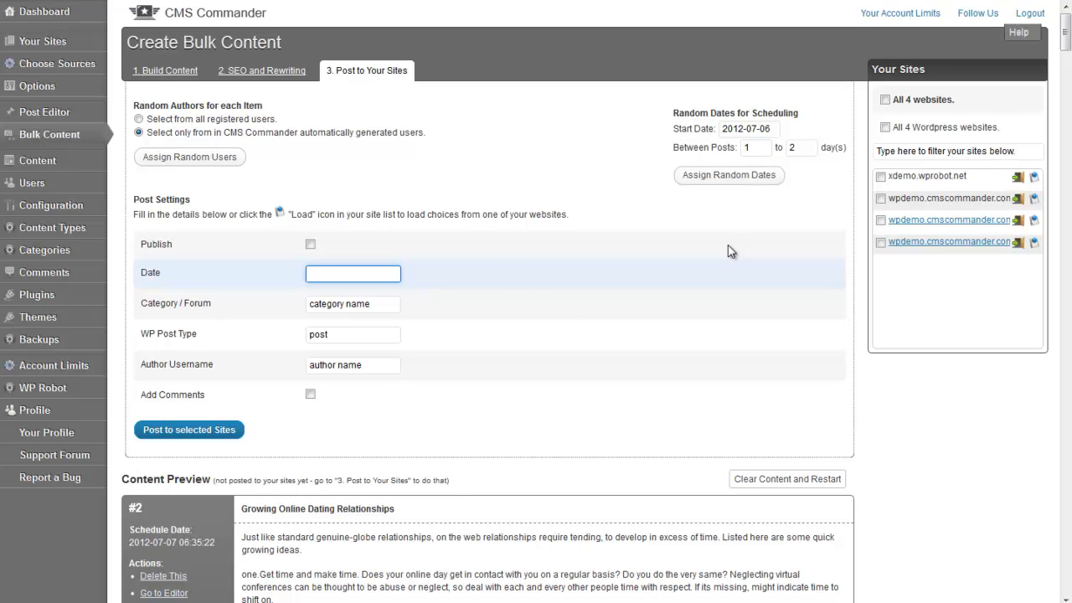